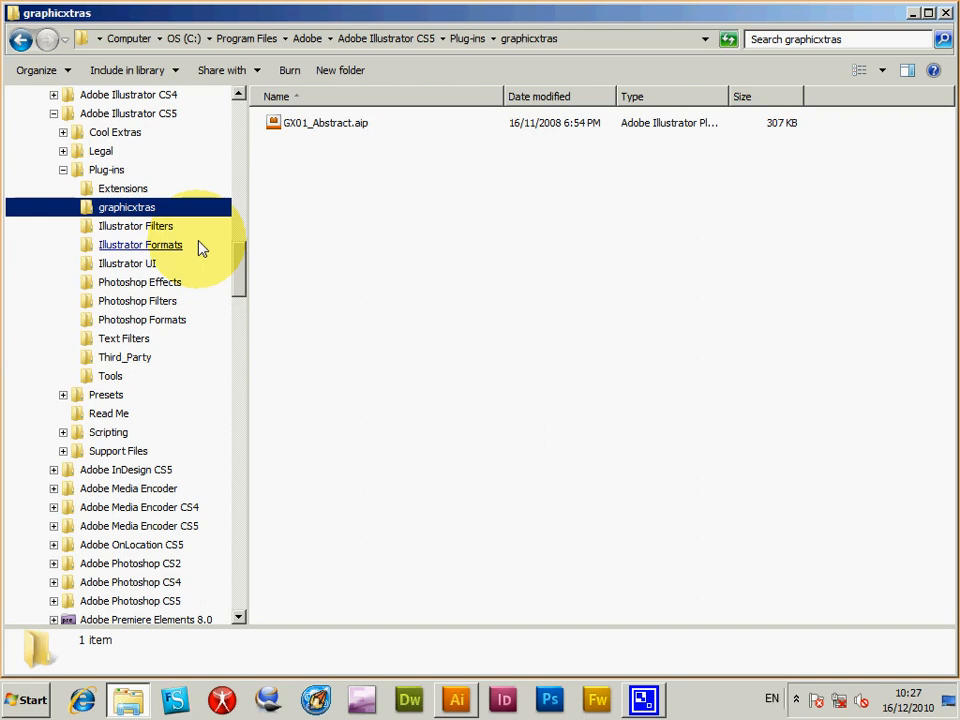
Scroll through the filter plug-in menus to find Abstract under AVP <Create>
scroll("up", 3)
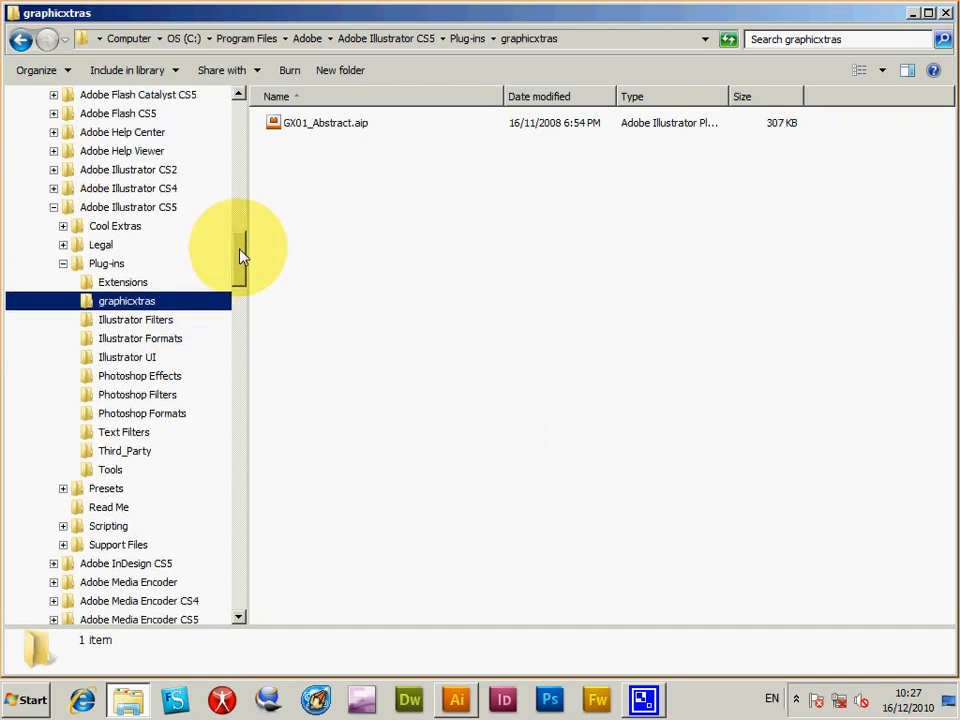
scroll("up", 3)
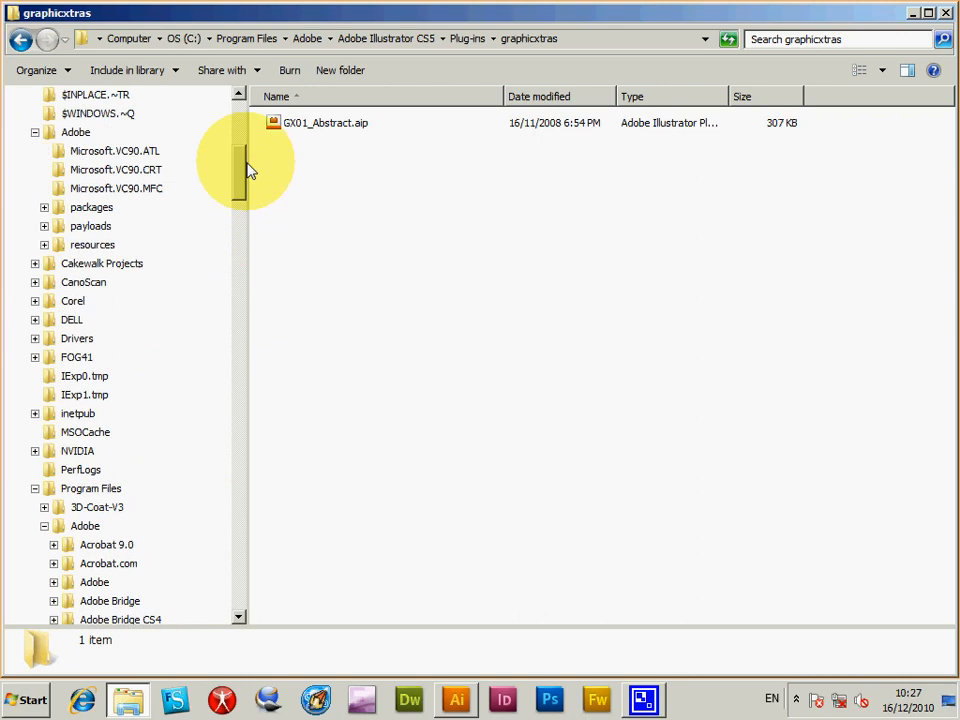
scroll("up", 3)
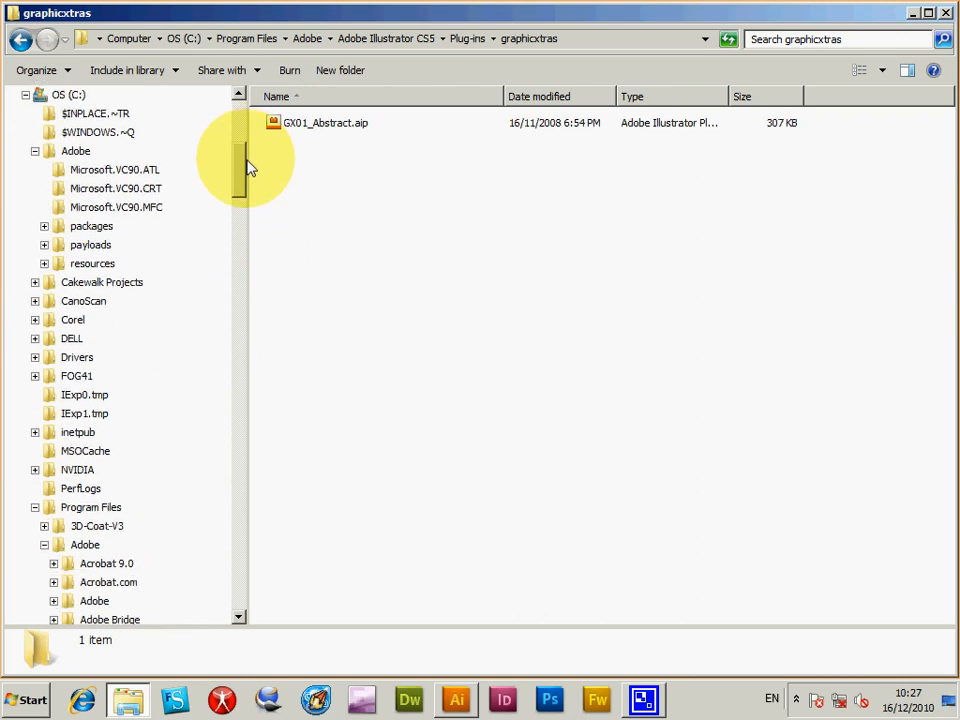
scroll("down", 3)
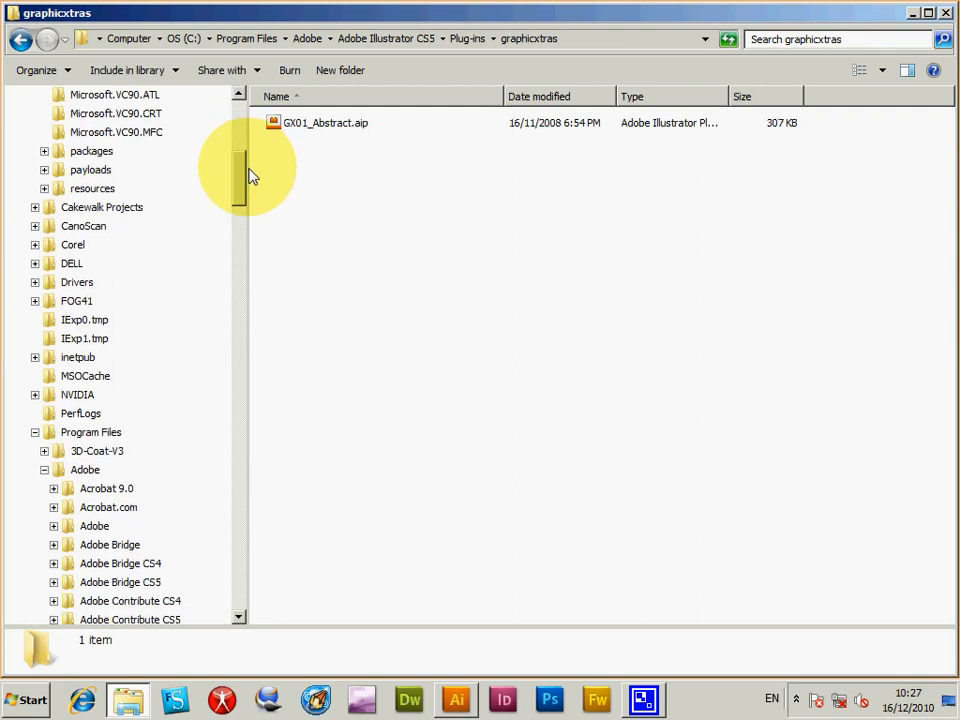
scroll("down", 3)
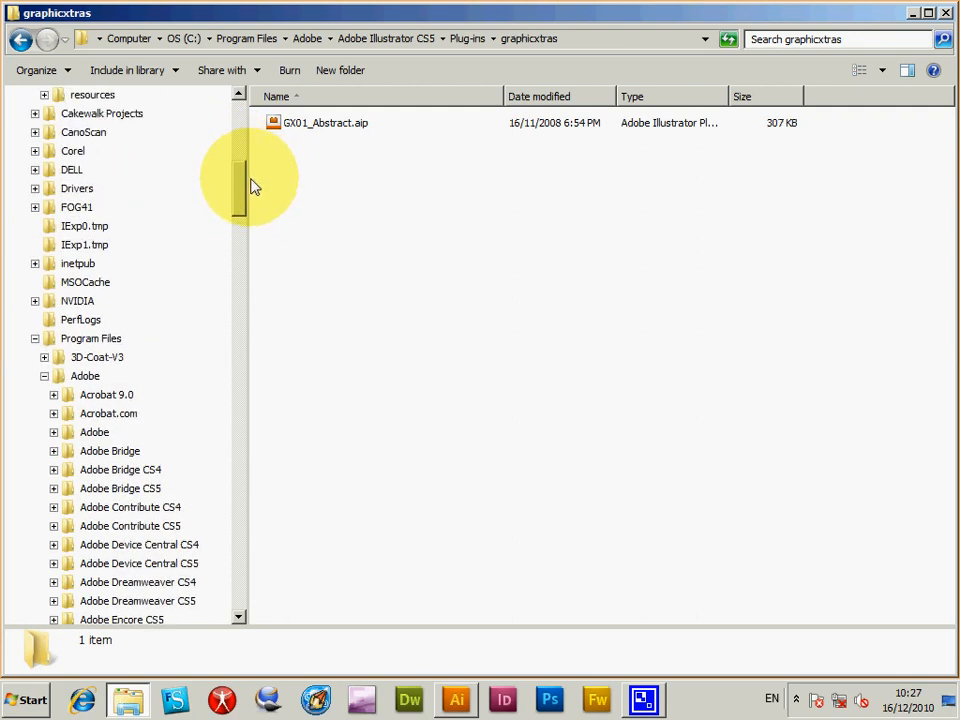
mouse_move(247, 210)
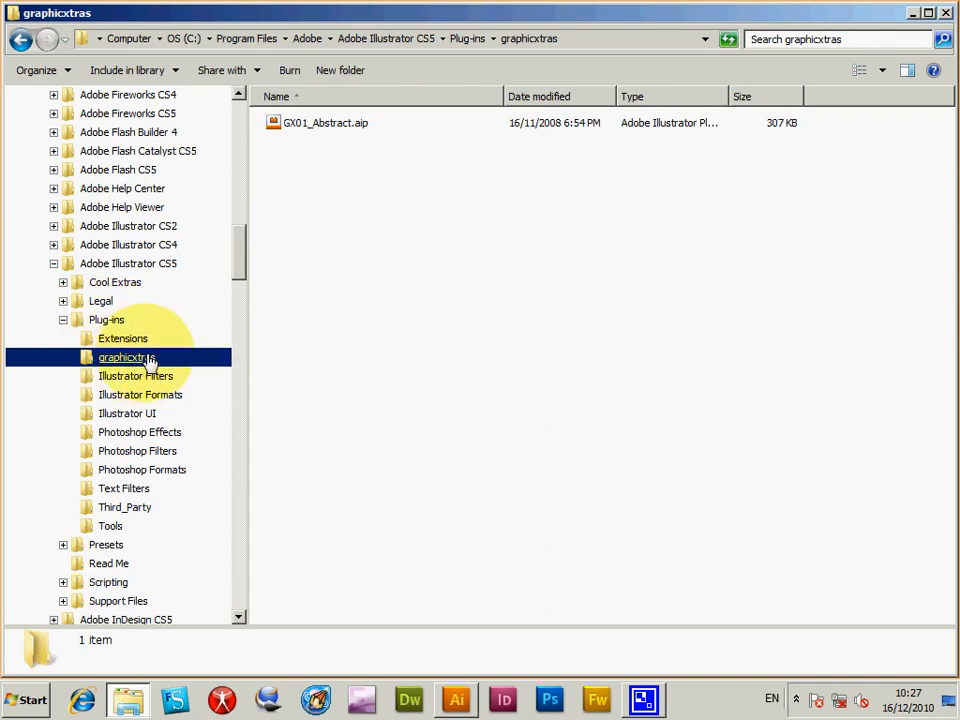
mouse_move(350, 240)
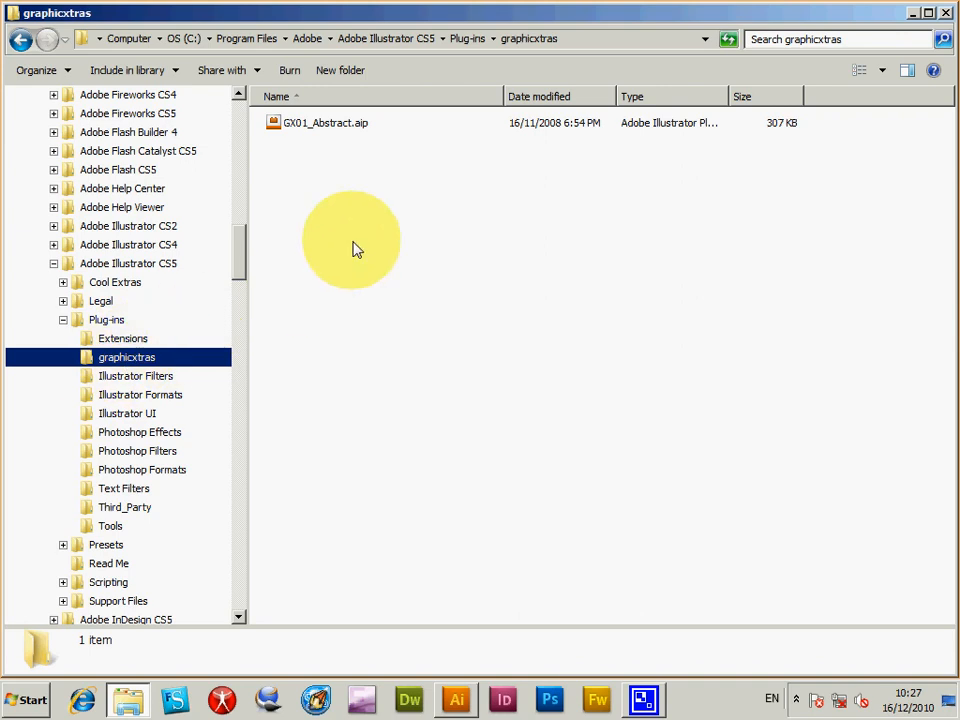
mouse_move(352, 130)
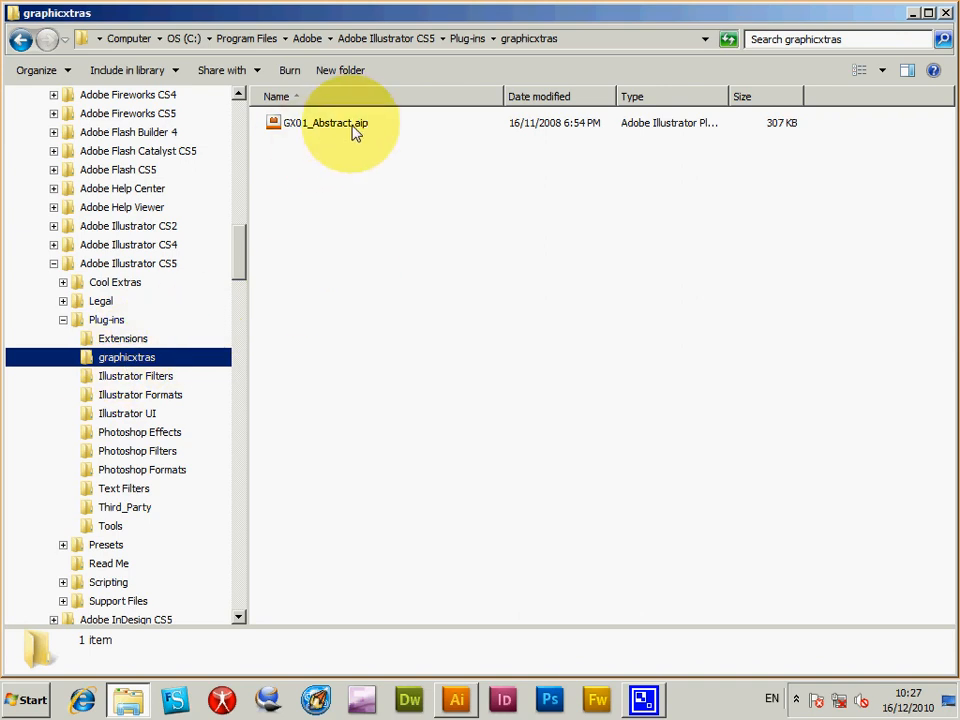
mouse_move(380, 172)
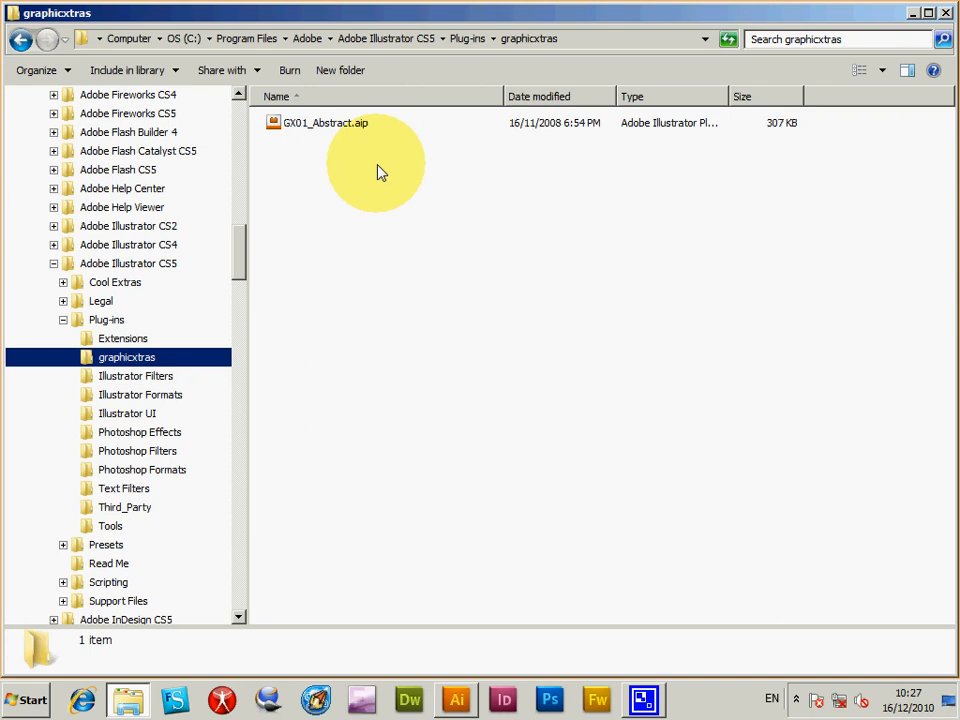
mouse_move(457, 699)
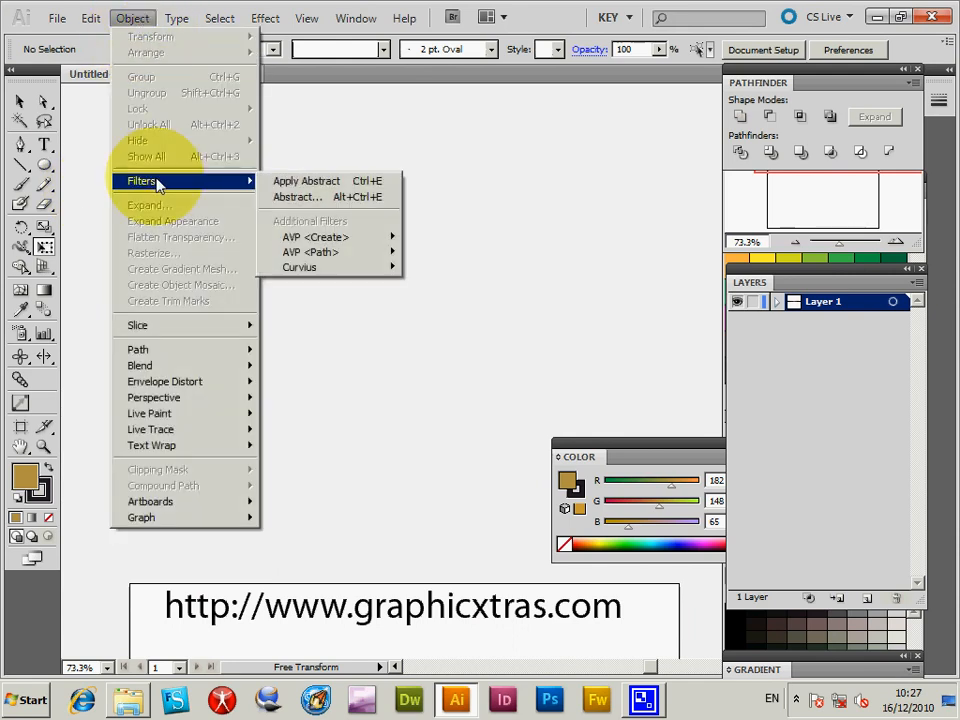
mouse_move(146, 92)
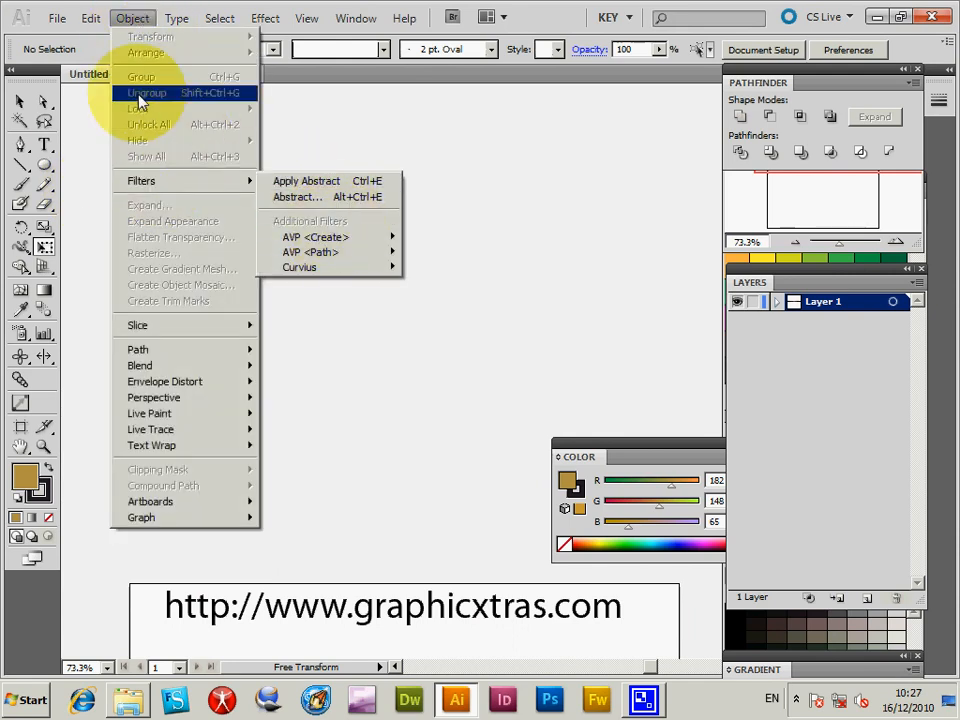
mouse_move(145, 157)
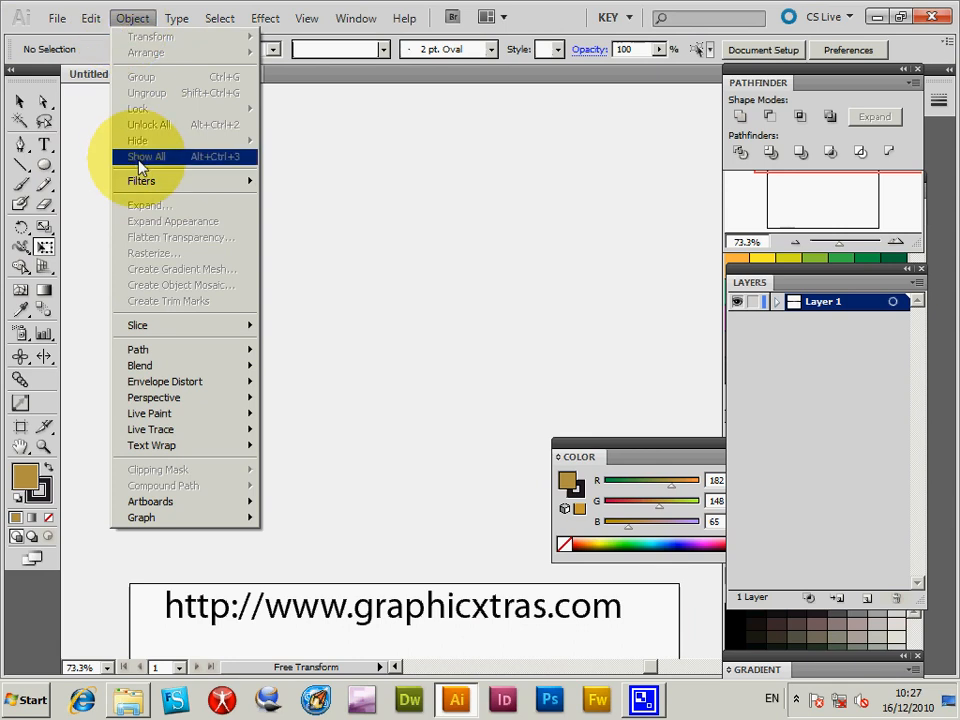
mouse_move(141, 180)
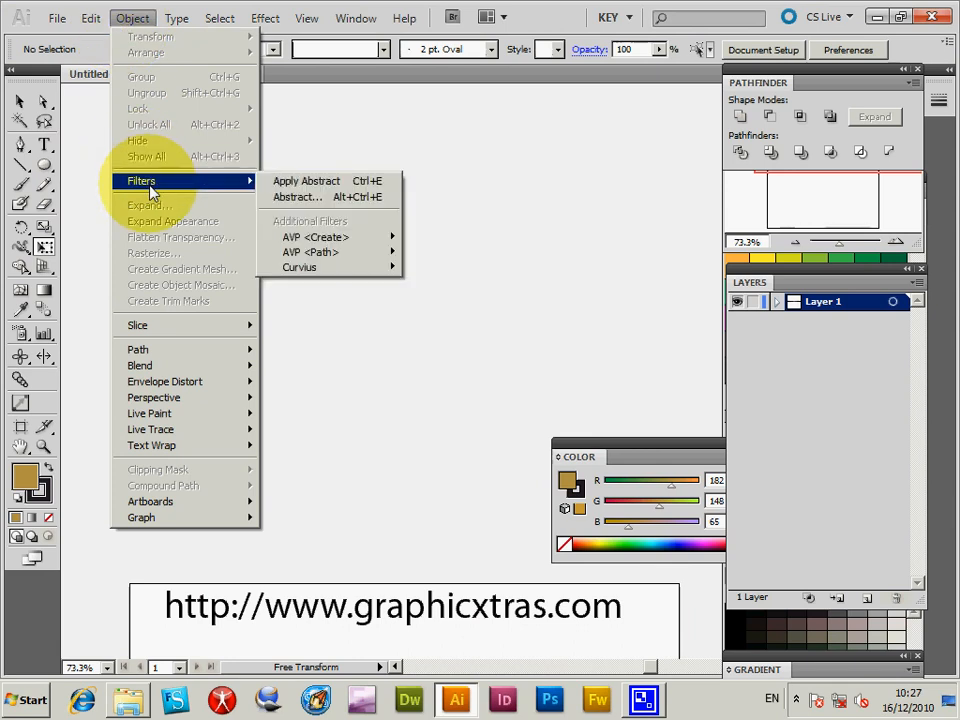
mouse_move(295, 197)
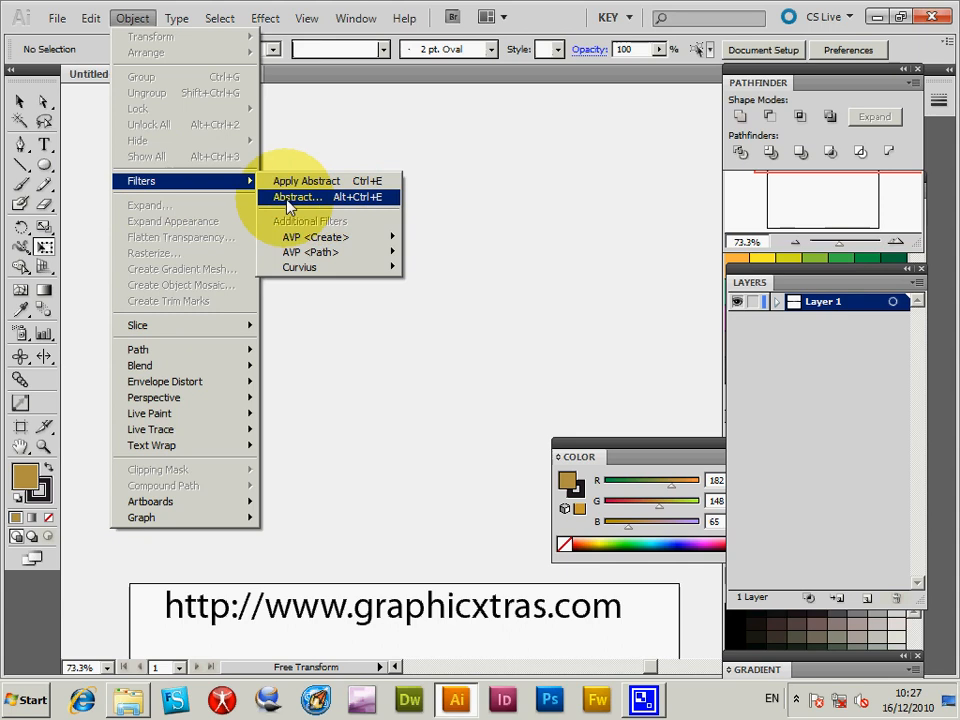
mouse_move(315, 237)
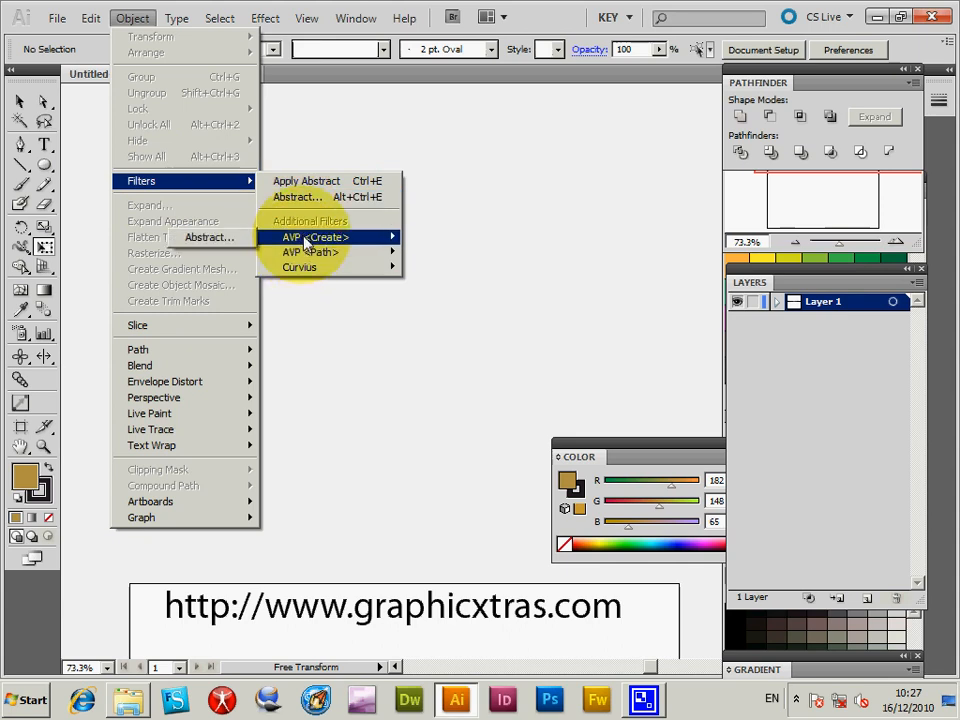
mouse_move(208, 237)
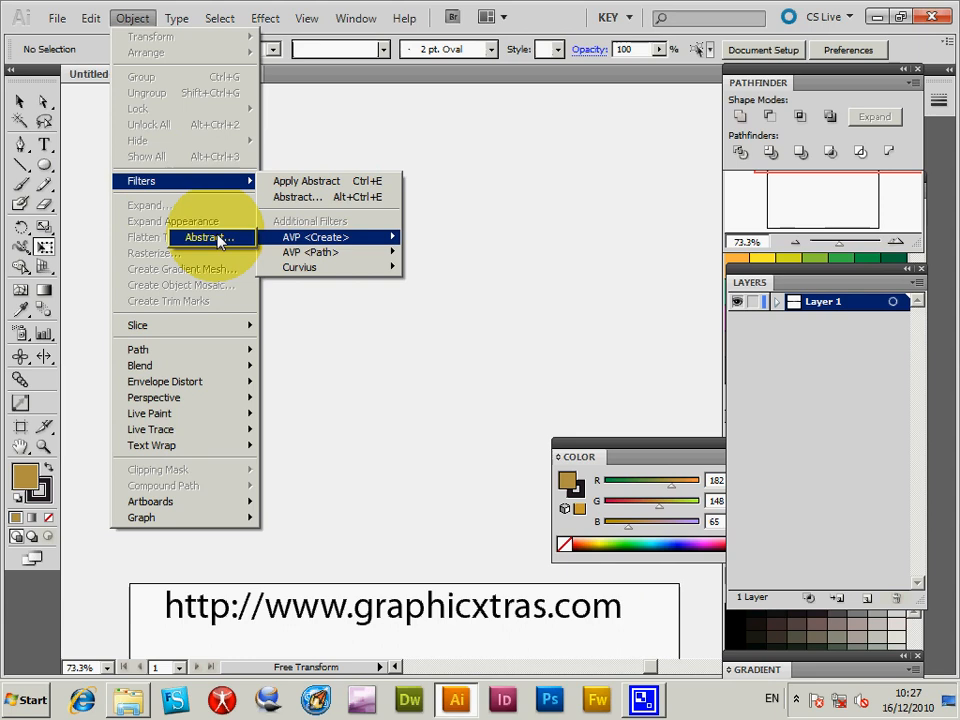
Open the Abstract filter from AVP <Create>, previewing 160 curvy lines in one set
left_click(296, 196)
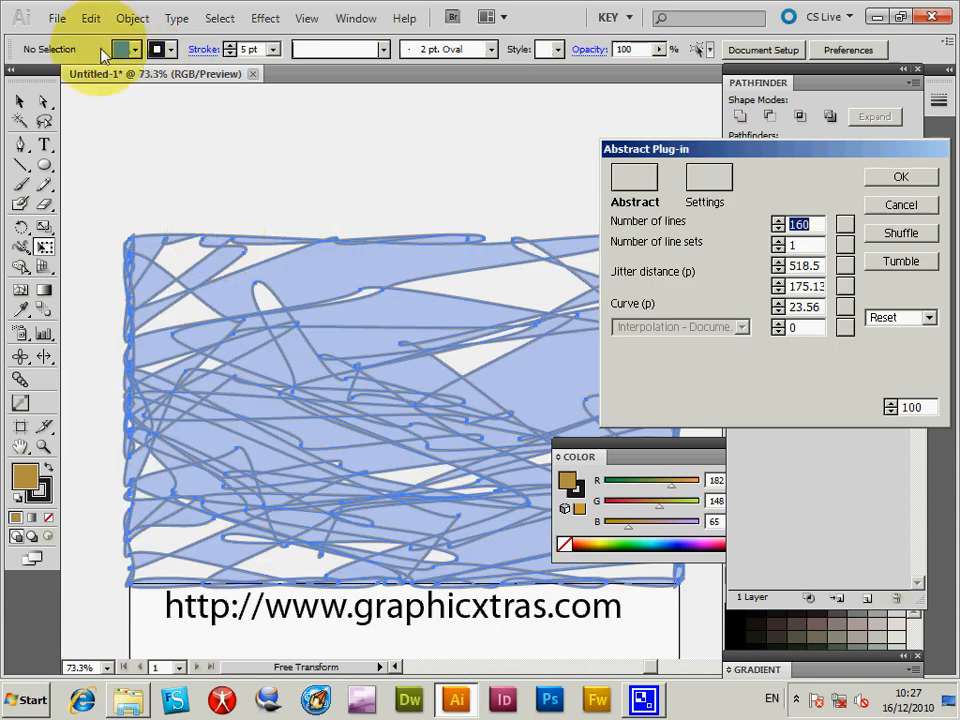
mouse_move(88, 82)
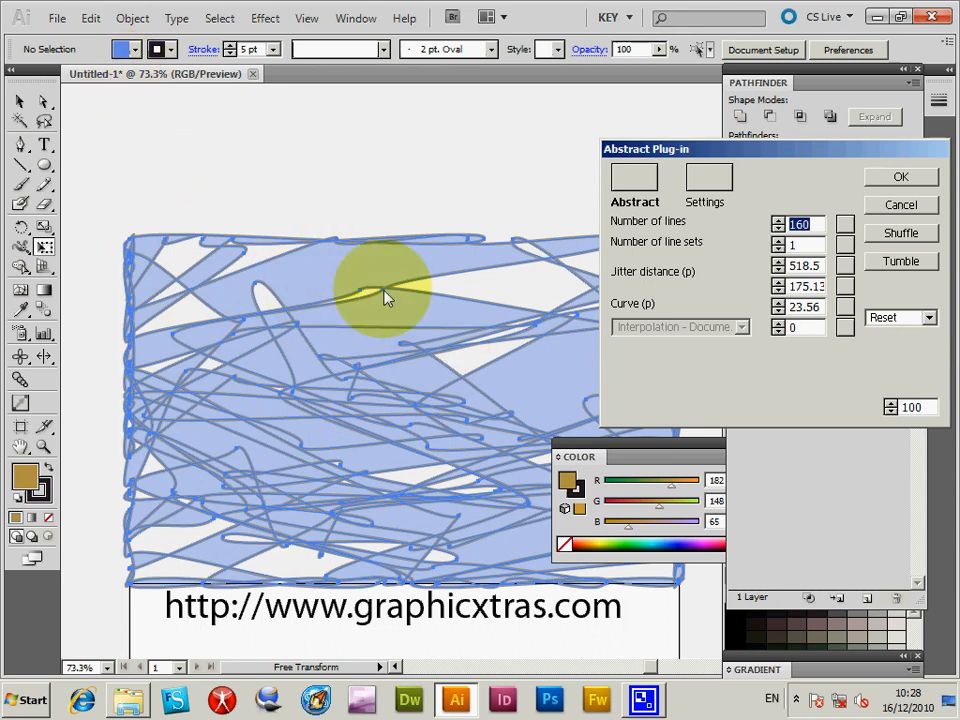
mouse_move(335, 245)
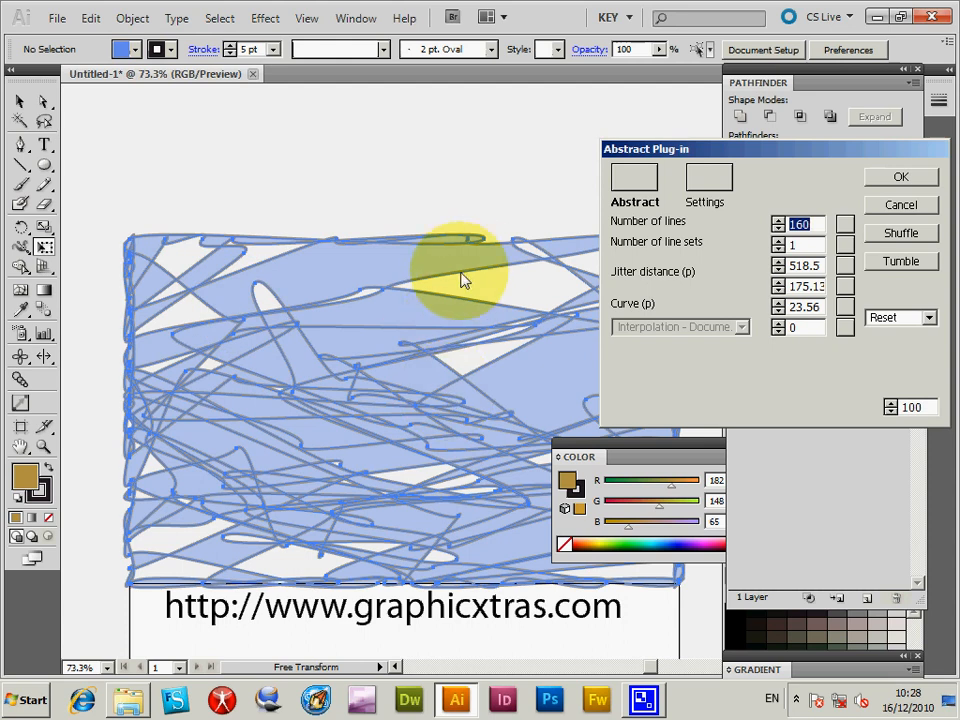
Set 123 lines in four line sets, with jitter 400 and curve 0
left_click(895, 317)
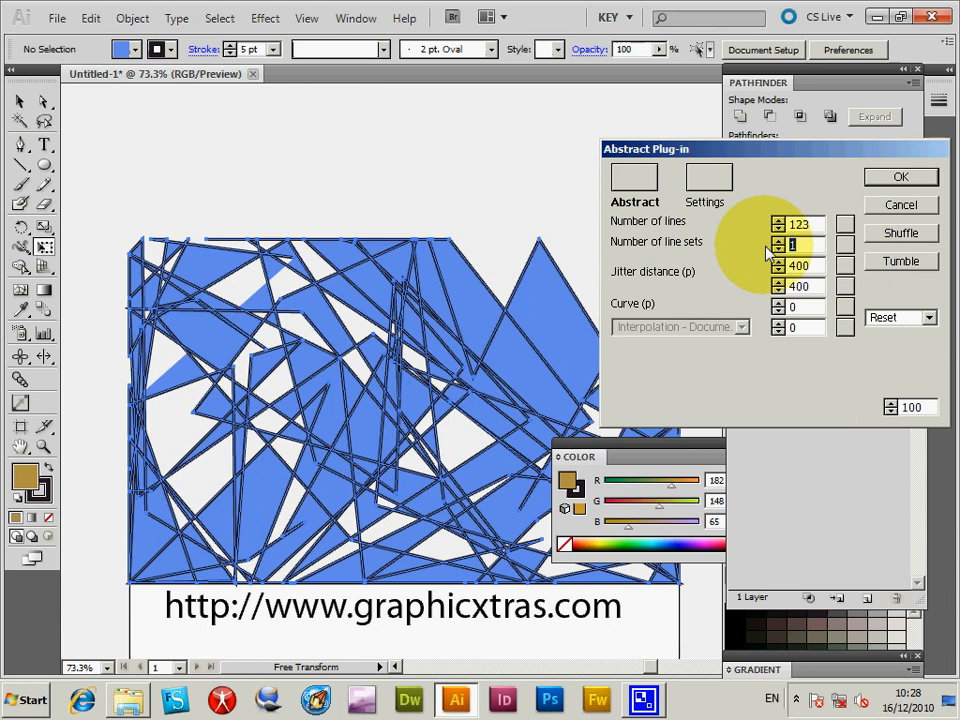
left_click(779, 240)
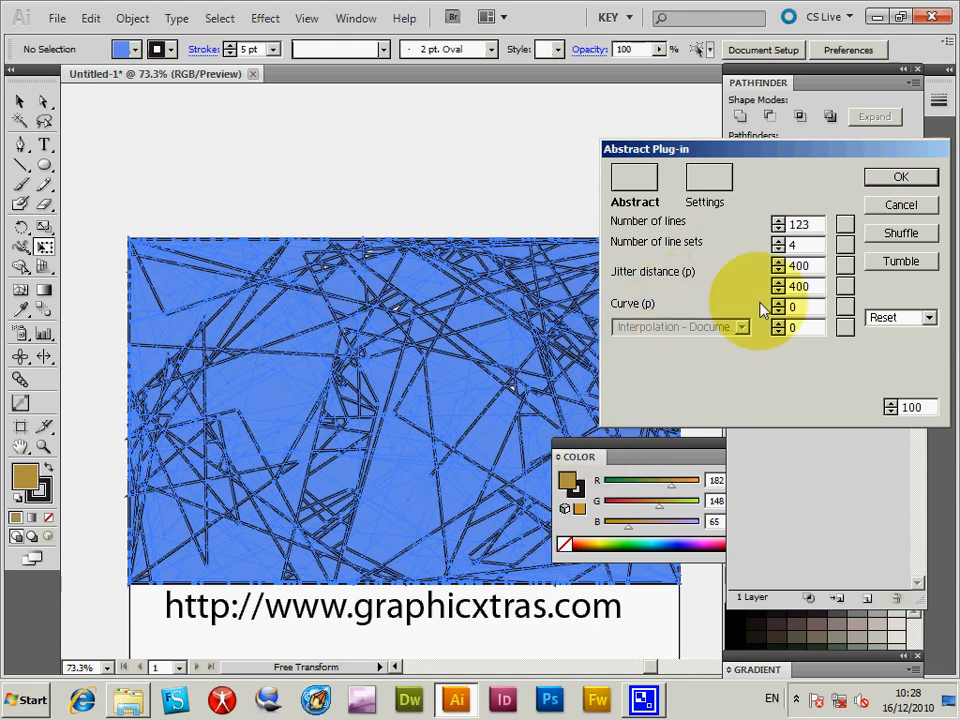
mouse_move(315, 250)
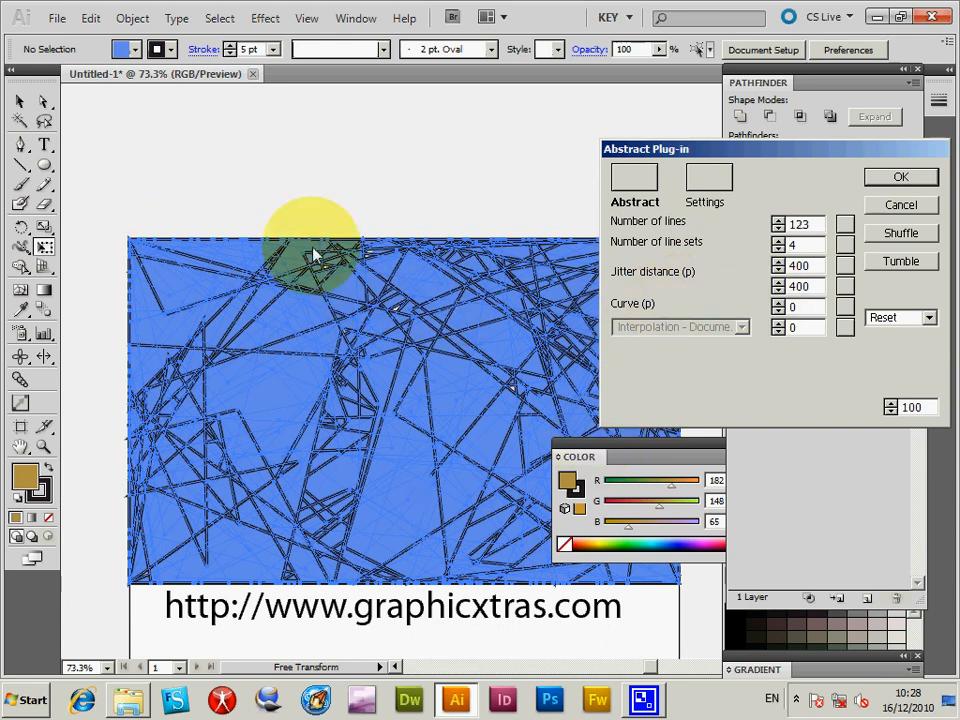
mouse_move(300, 388)
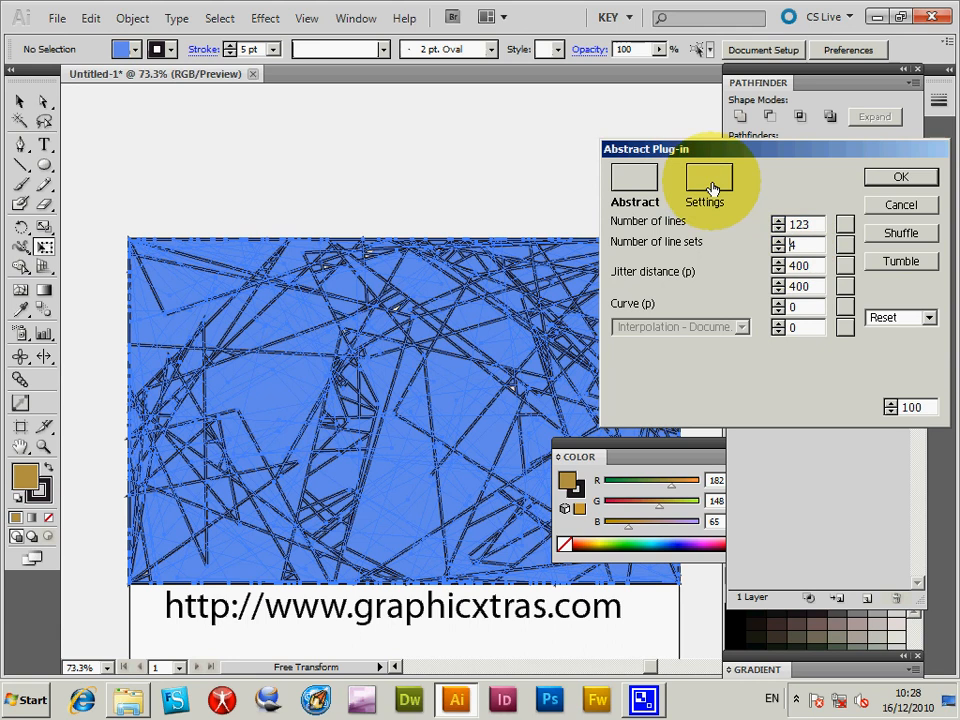
On the Settings page, toggle random stroke colours on and off, then try random line widths
left_click(708, 178)
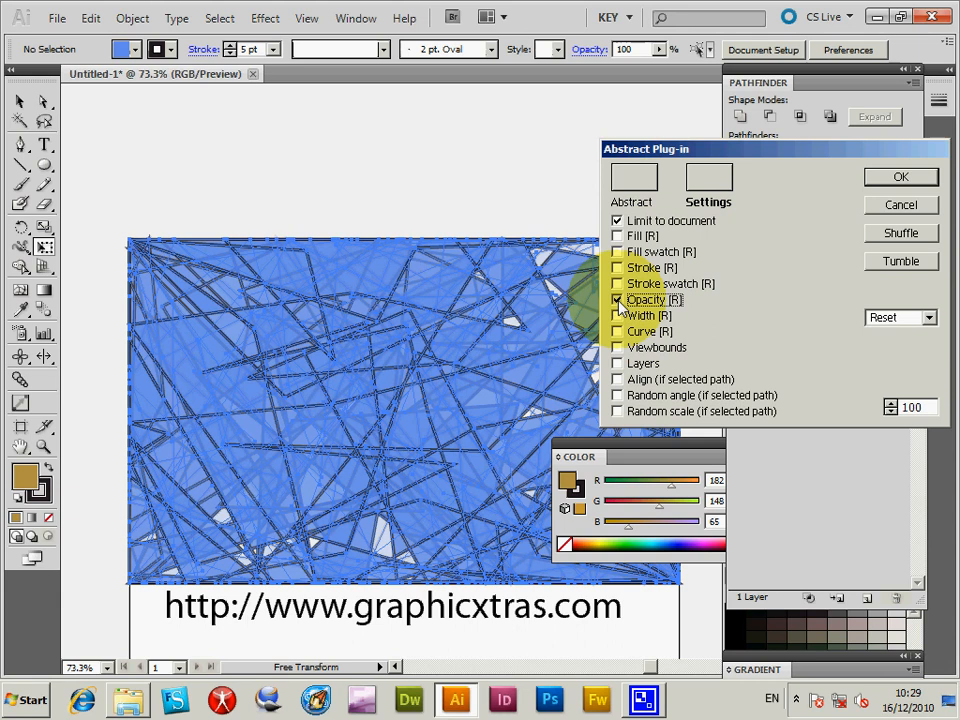
left_click(617, 235)
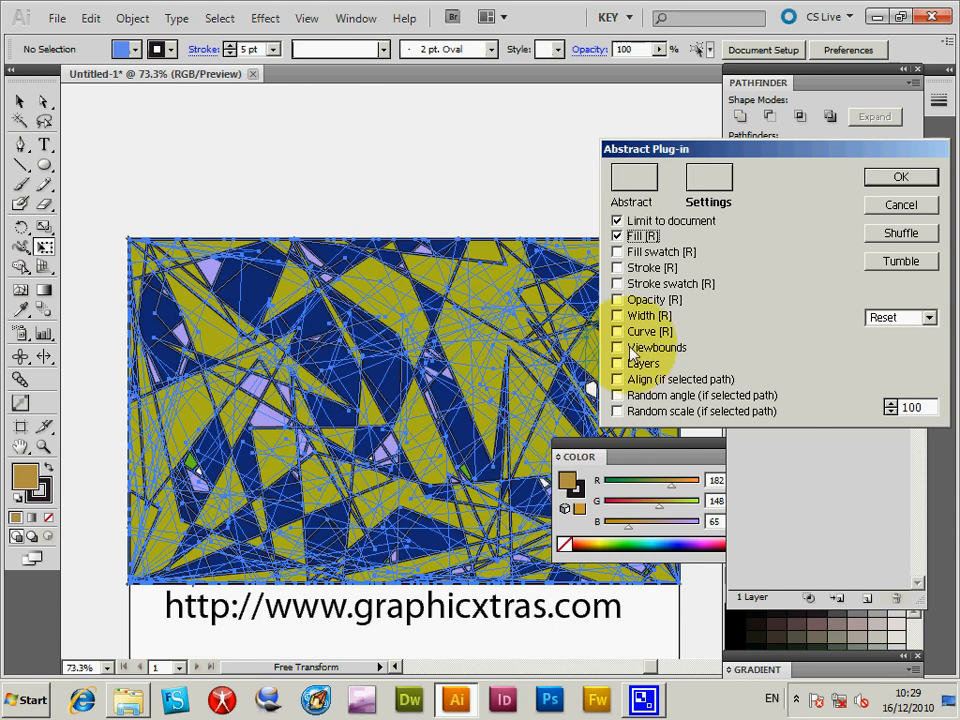
left_click(617, 235)
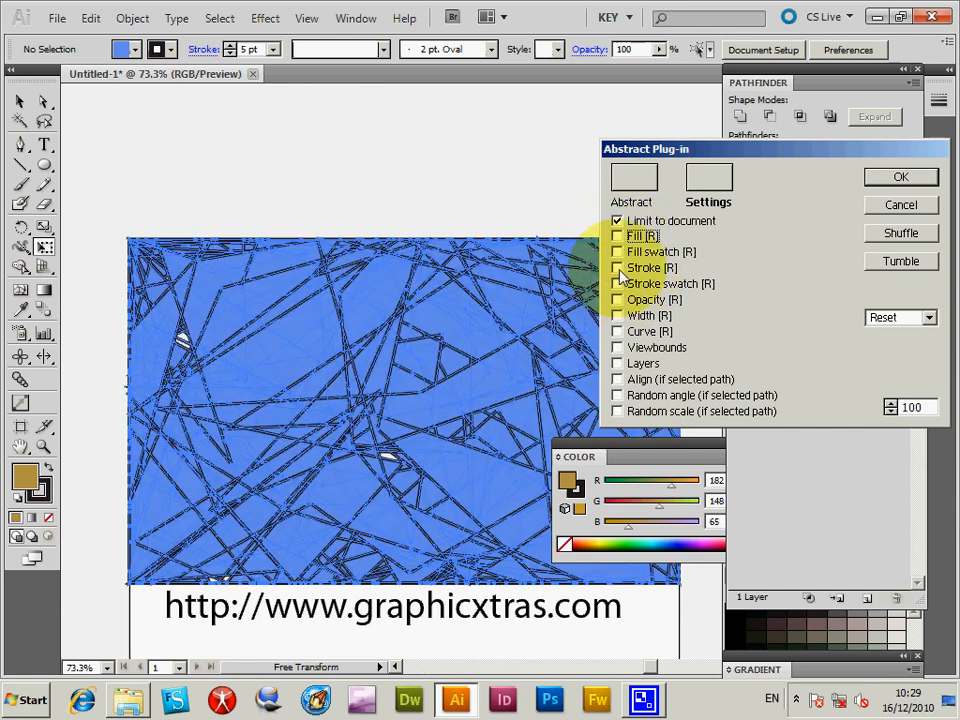
left_click(617, 267)
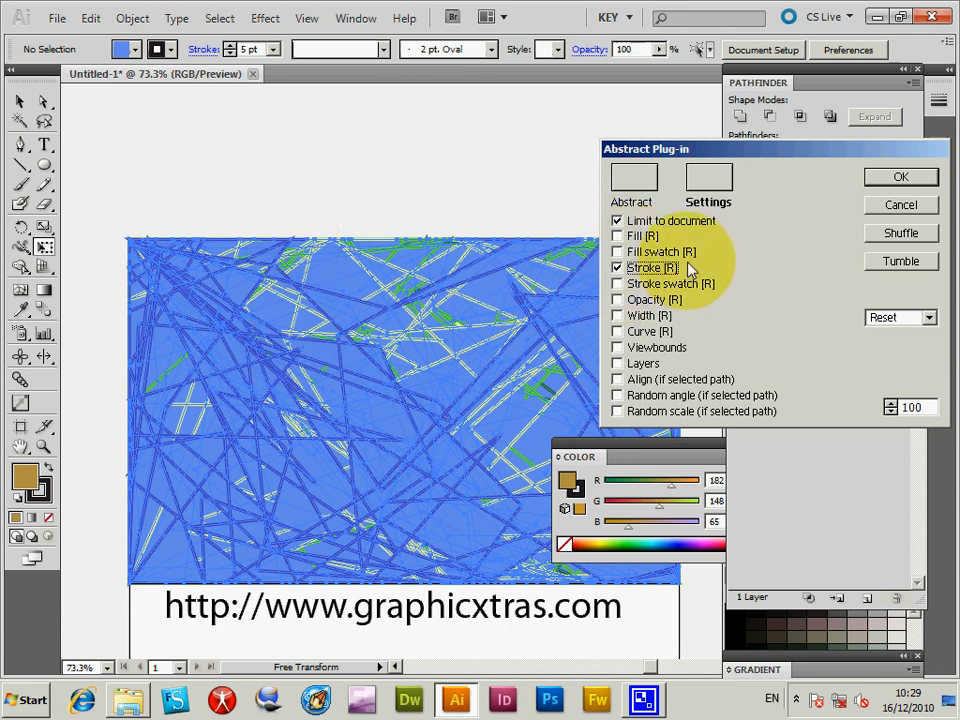
mouse_move(775, 540)
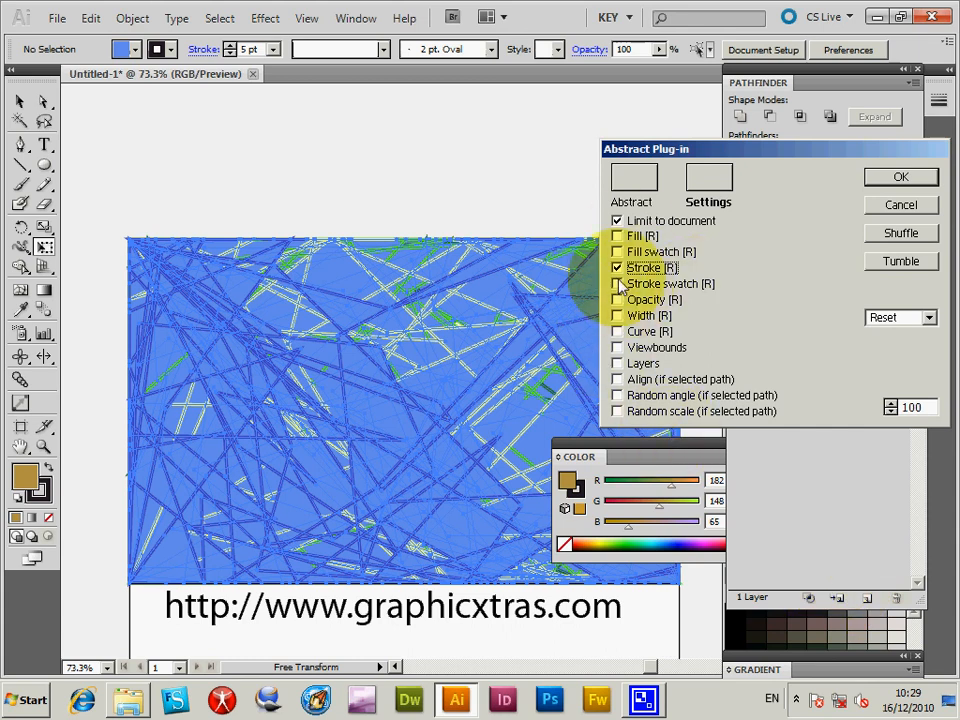
left_click(617, 267)
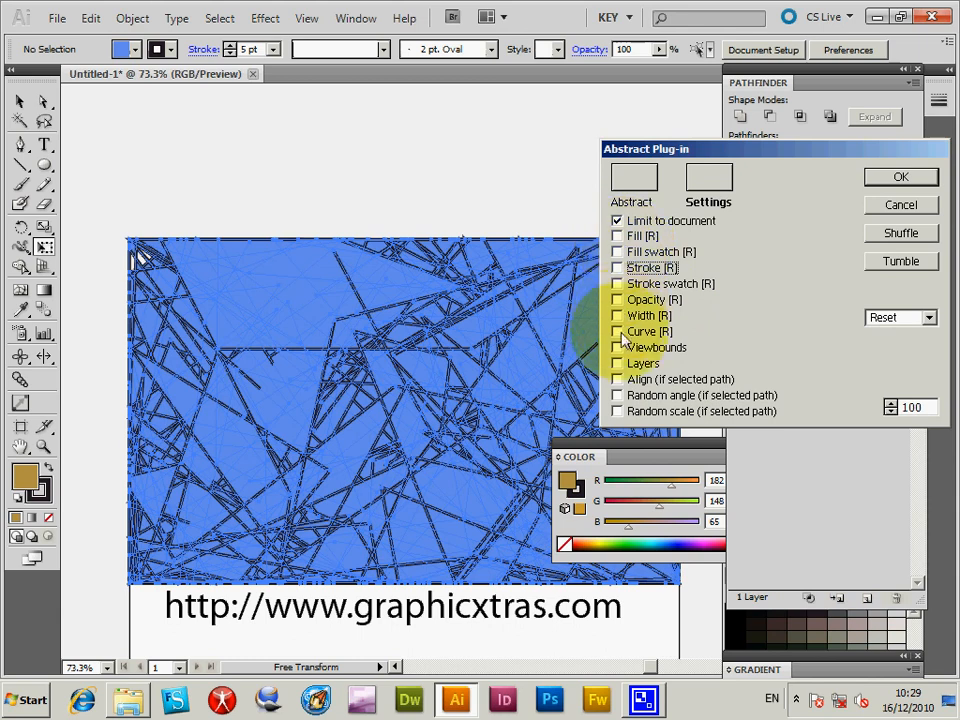
left_click(618, 315)
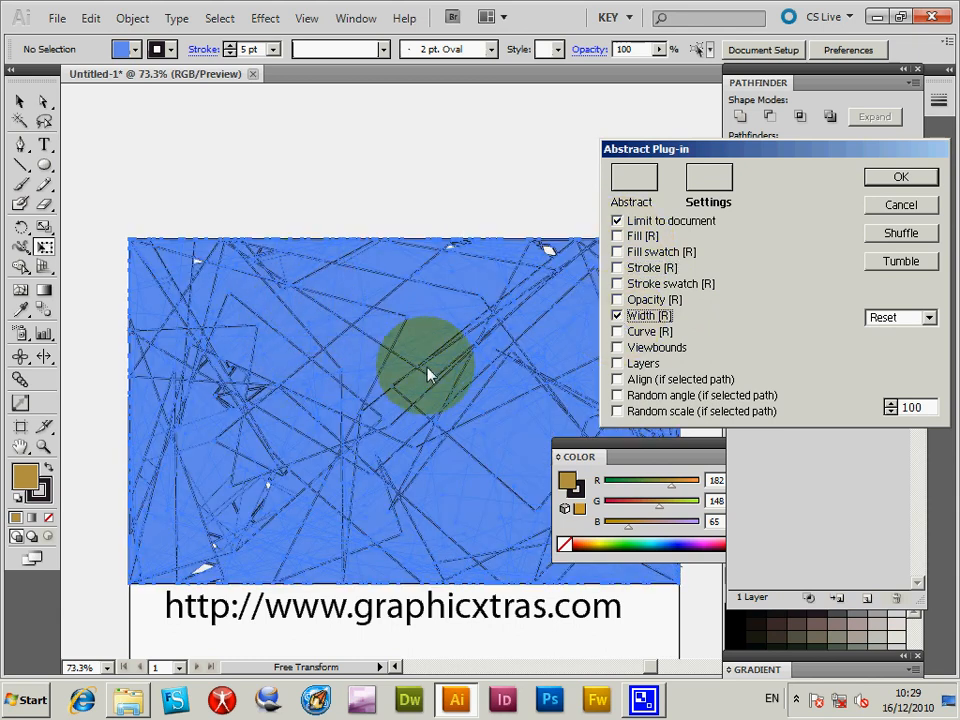
mouse_move(300, 390)
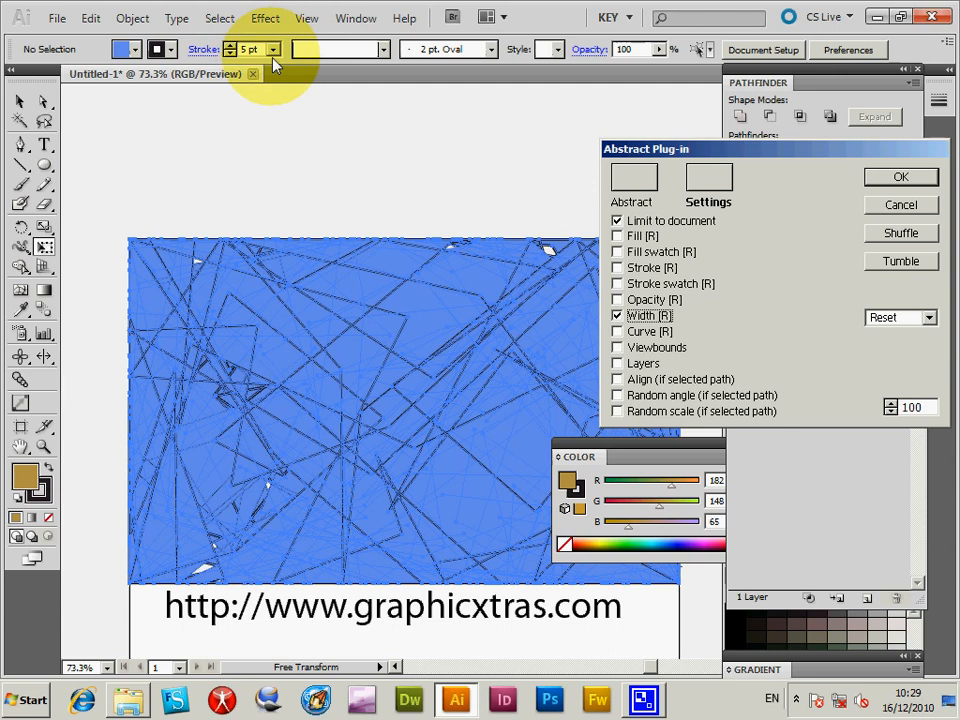
mouse_move(570, 305)
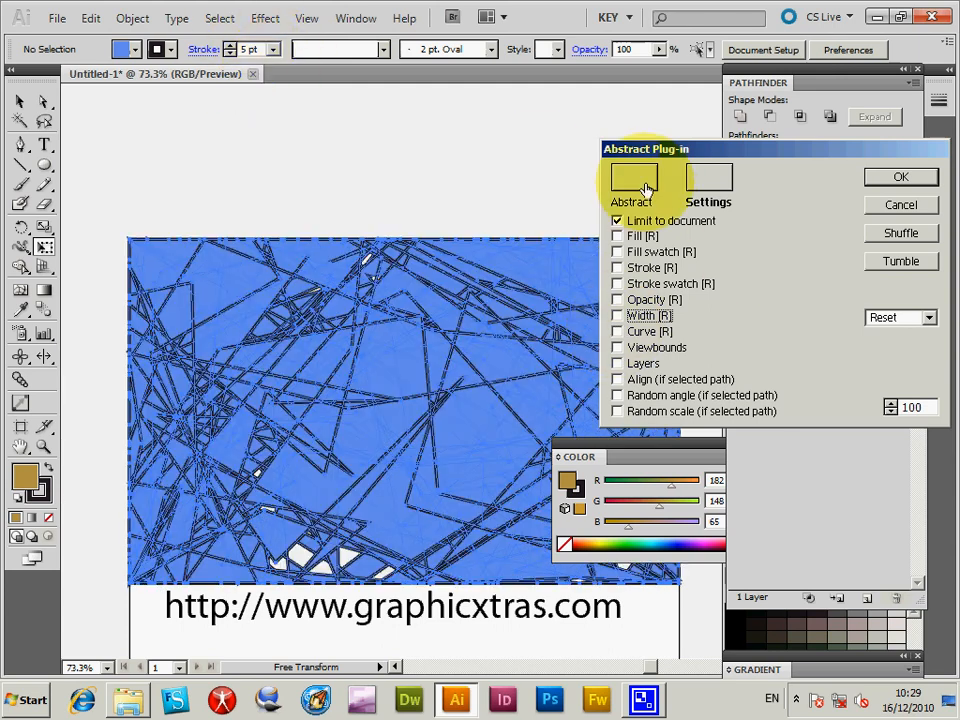
Set 100 lines, 1 line set, jitter 400 and curve 45, then shuffle the pattern
left_click(635, 180)
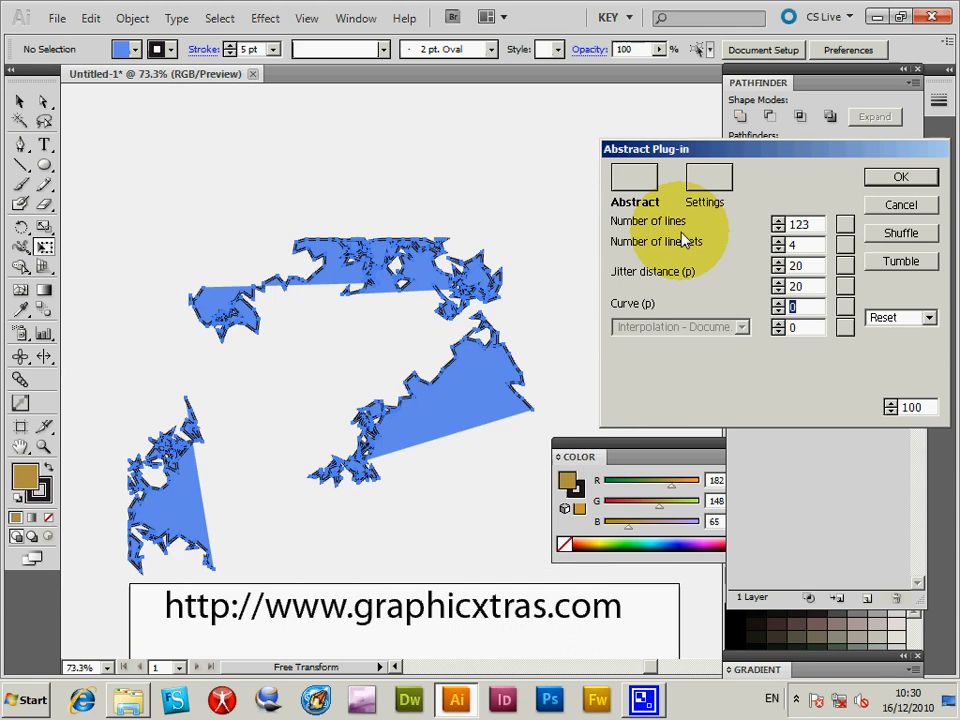
mouse_move(195, 310)
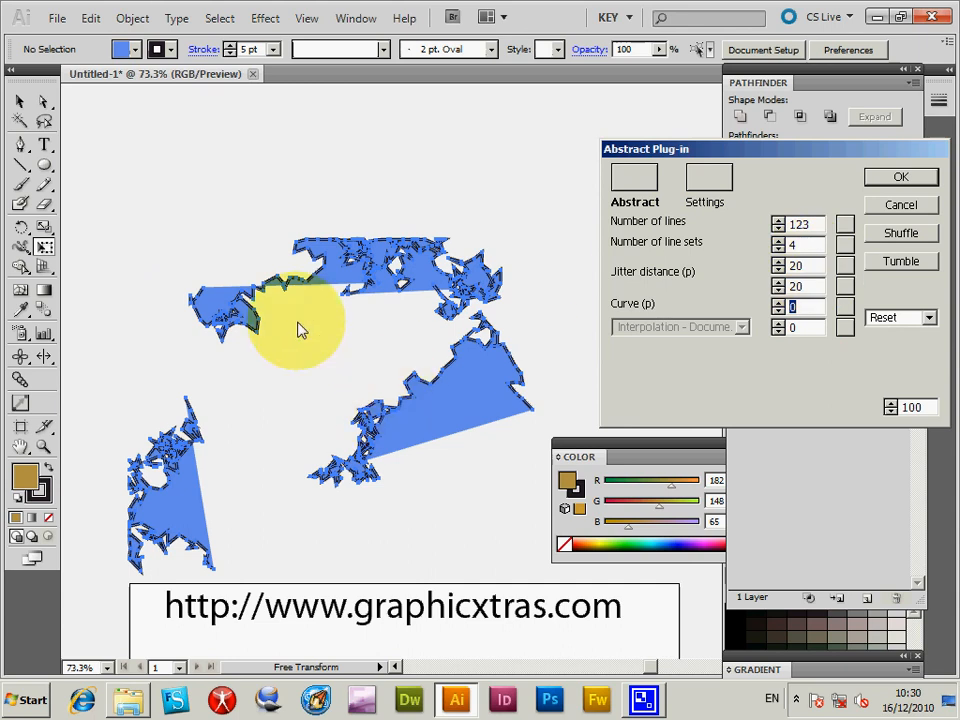
left_click_drag(300, 330, 335, 390)
type("45")
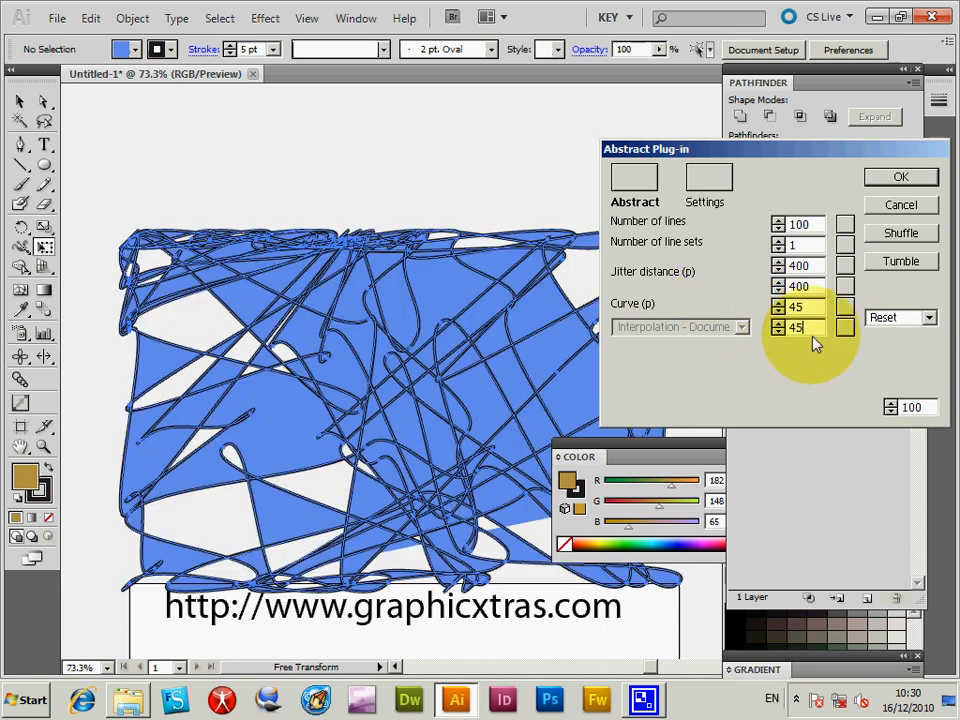
left_click(900, 232)
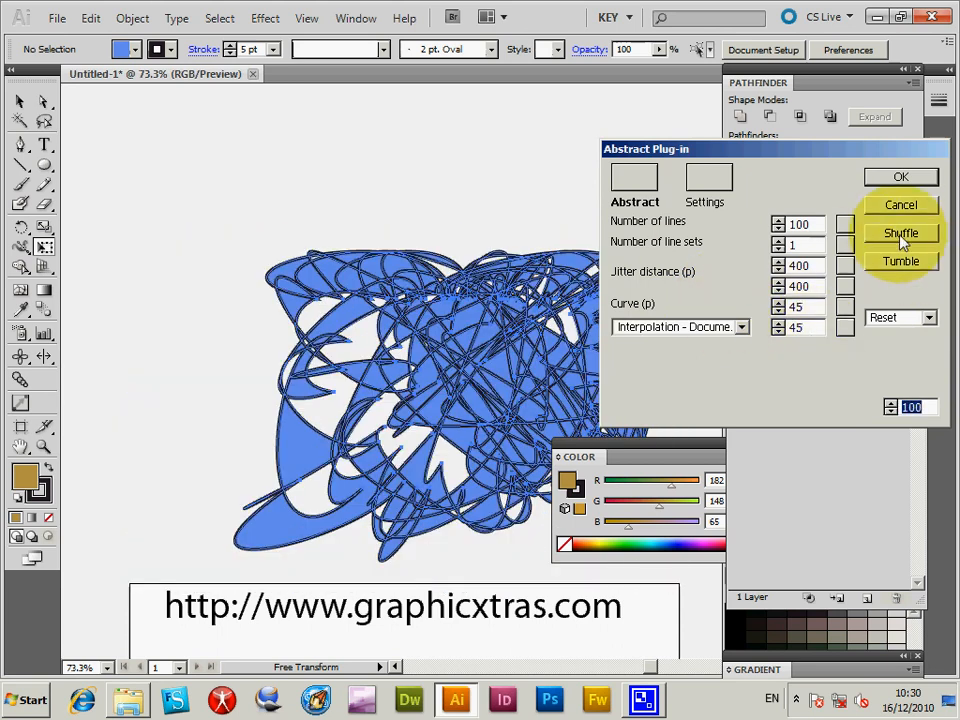
left_click(900, 233)
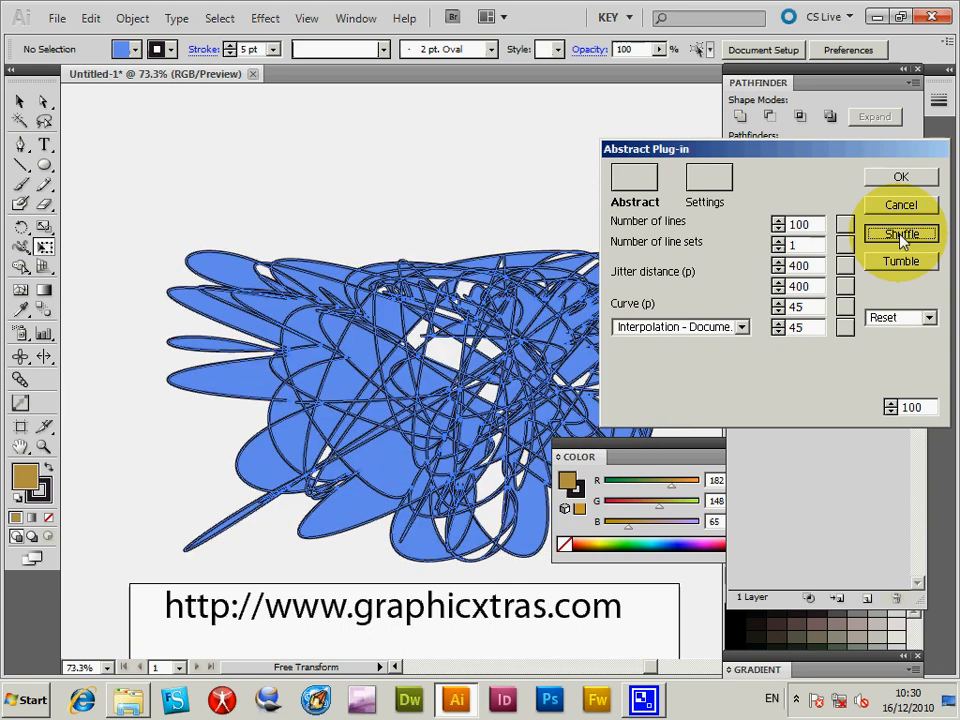
left_click(901, 233)
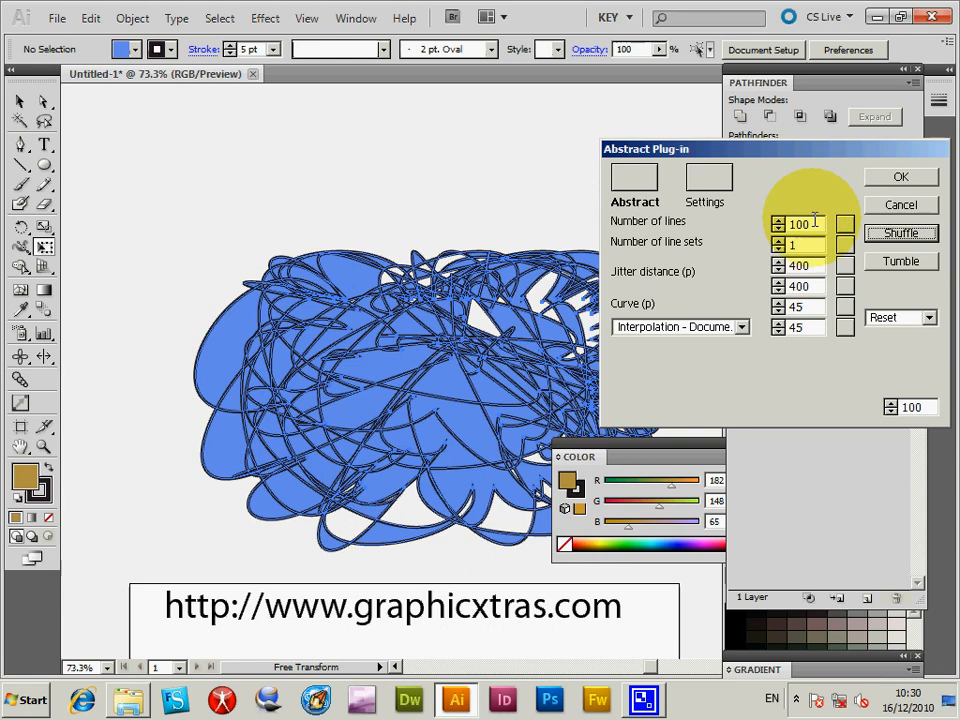
mouse_move(665, 315)
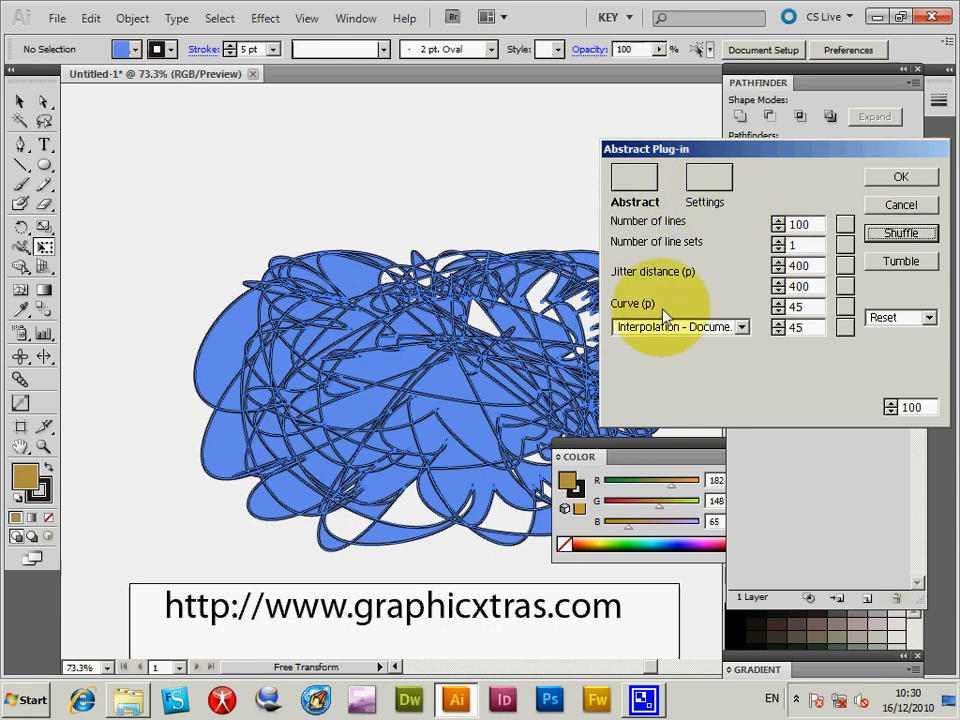
mouse_move(448, 390)
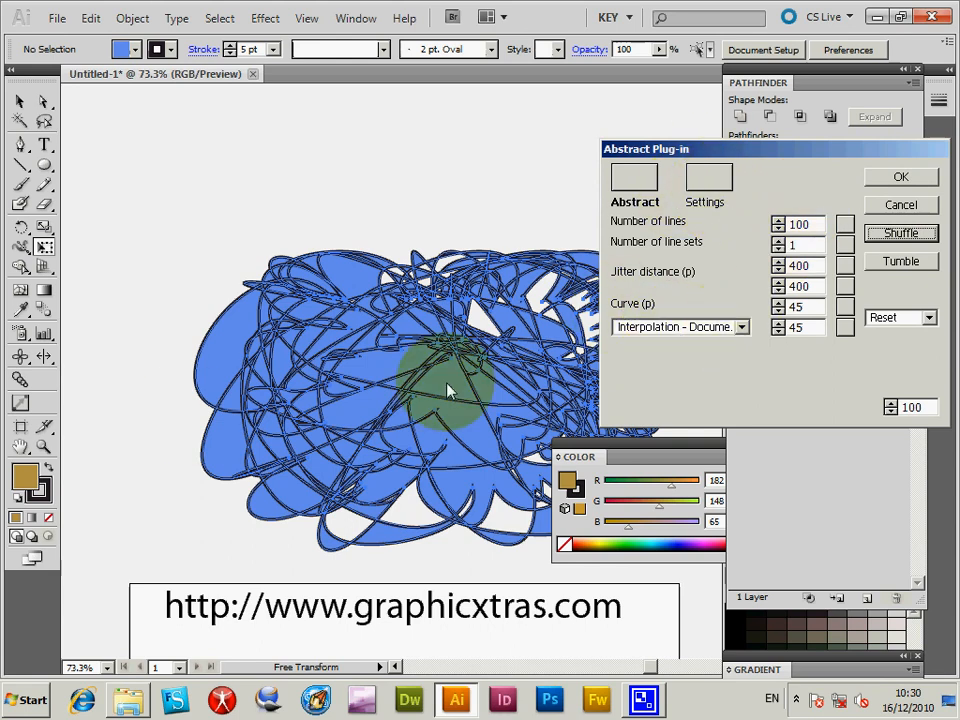
Enable random curve, toggle Limit to document, reshuffle, then cancel the Abstract dialog
left_click(708, 180)
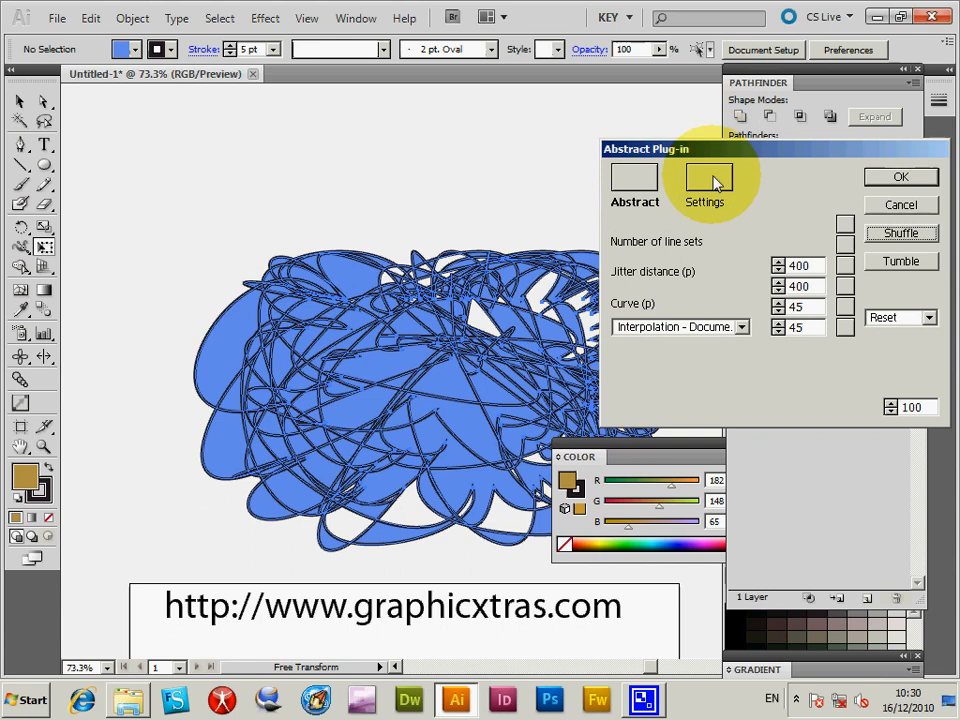
left_click(708, 180)
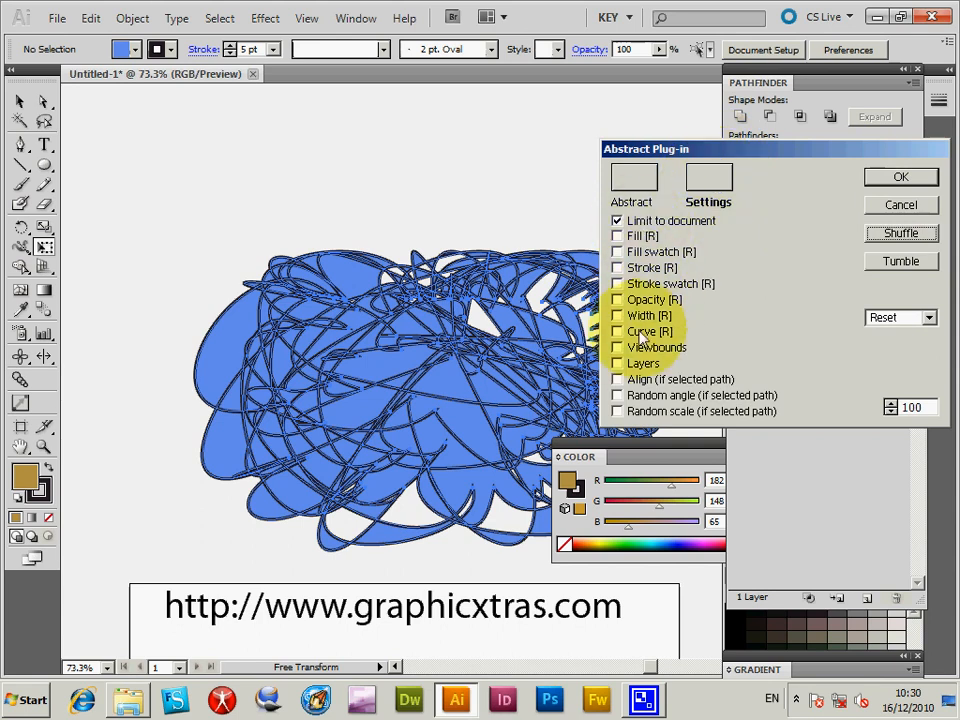
left_click(617, 331)
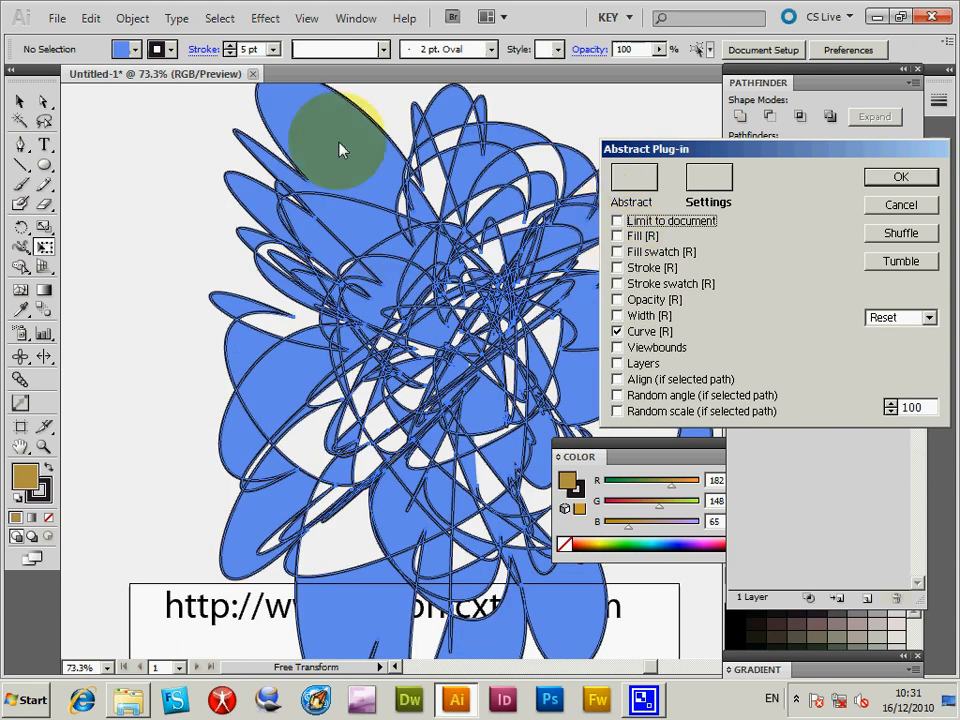
left_click(900, 233)
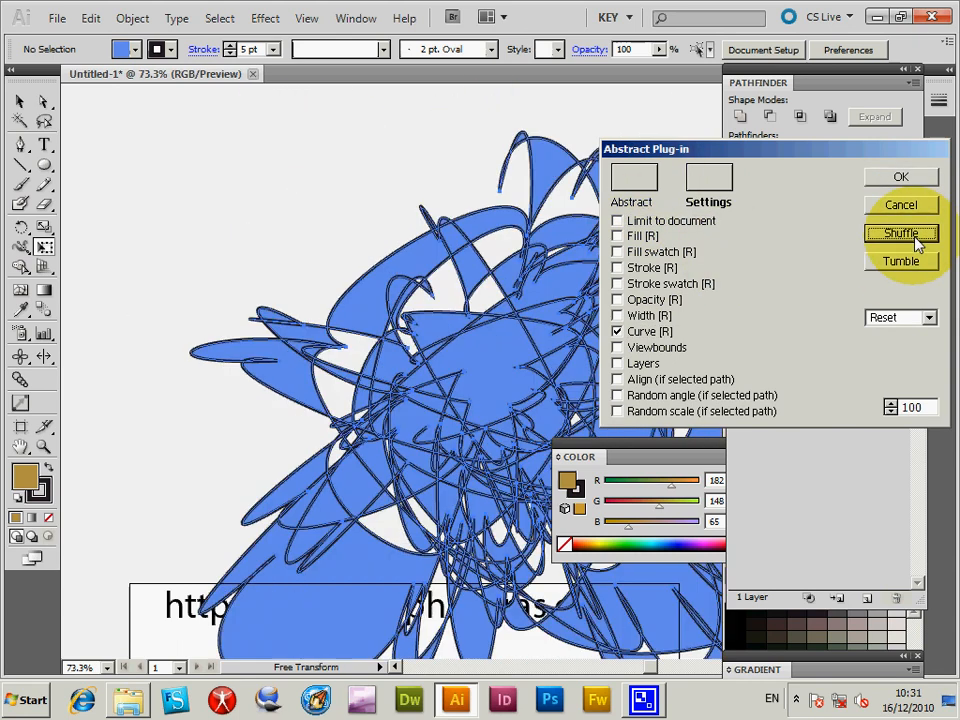
left_click(708, 181)
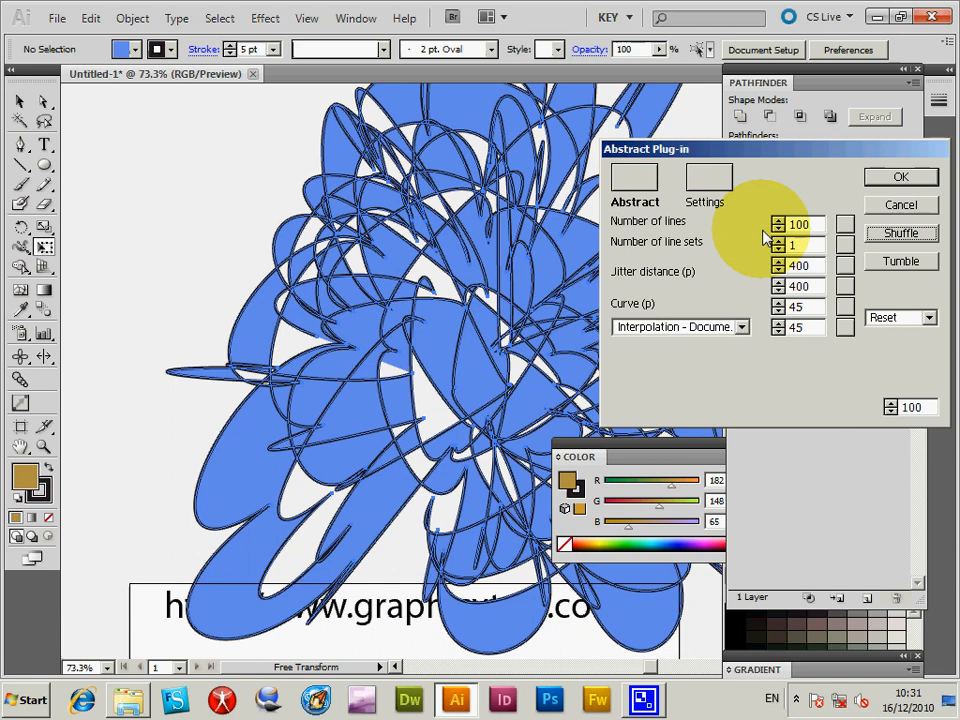
mouse_move(195, 310)
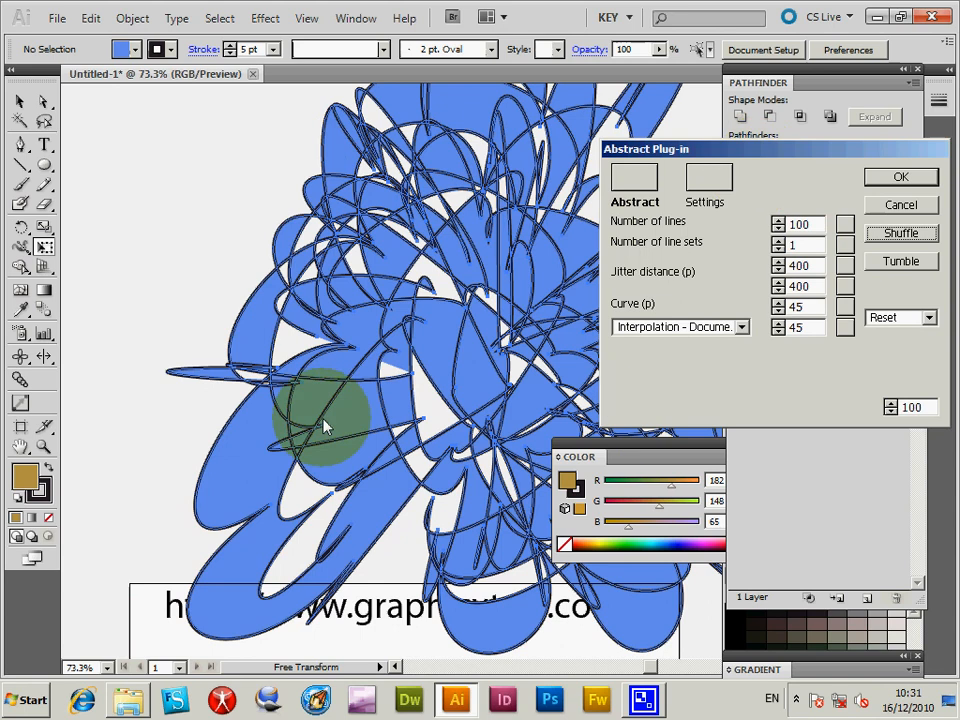
left_click(708, 185)
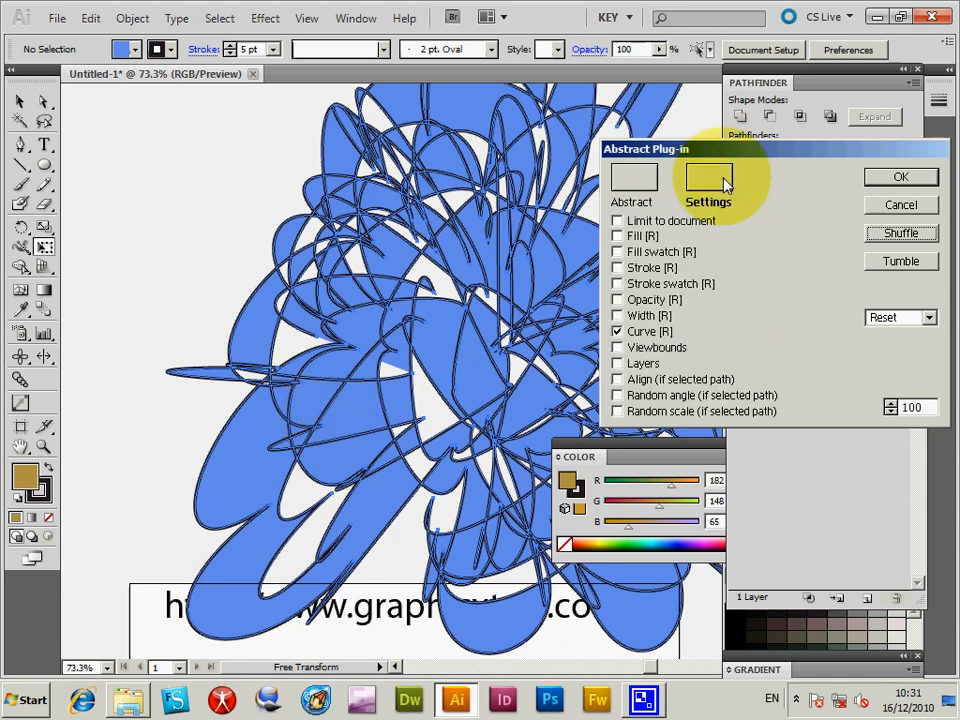
left_click(617, 220)
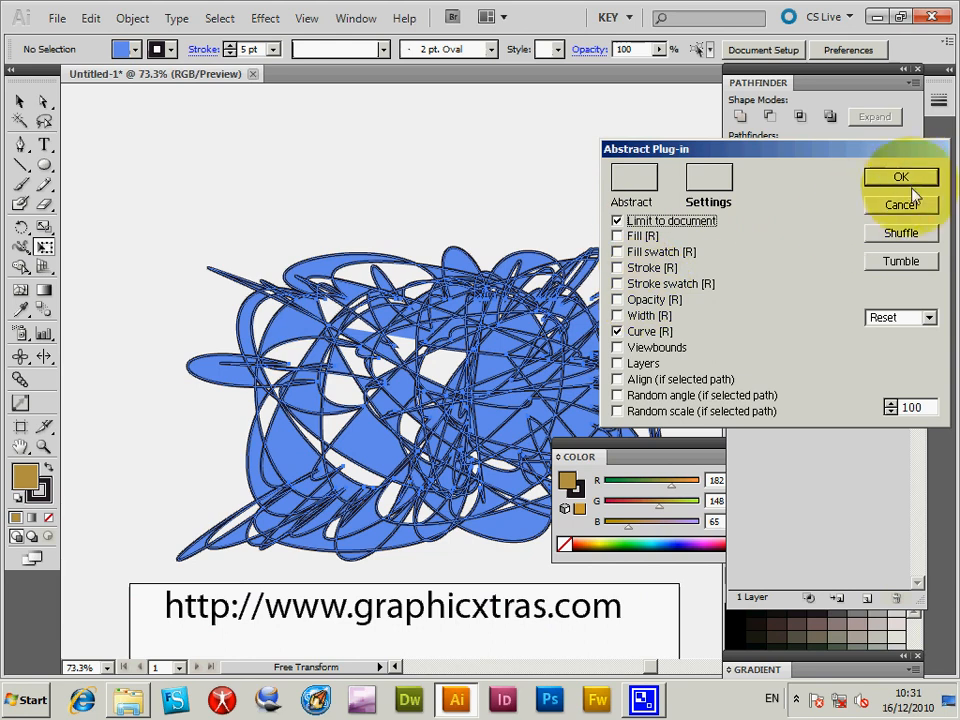
mouse_move(900, 205)
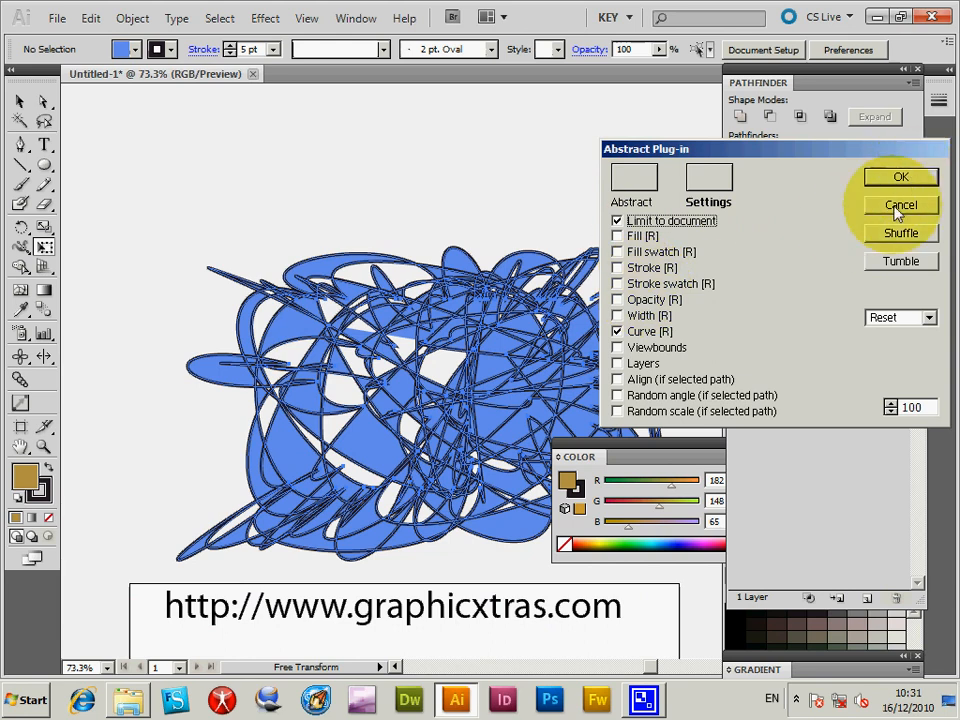
left_click(899, 204)
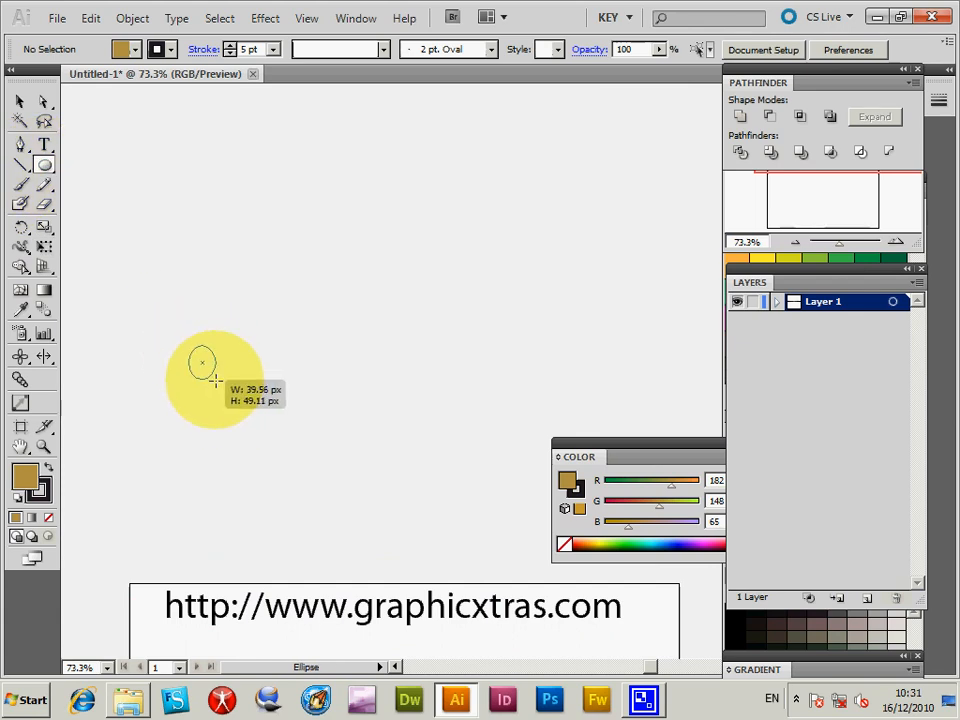
Draw a small mustard-filled ellipse with the Ellipse tool
left_click(132, 18)
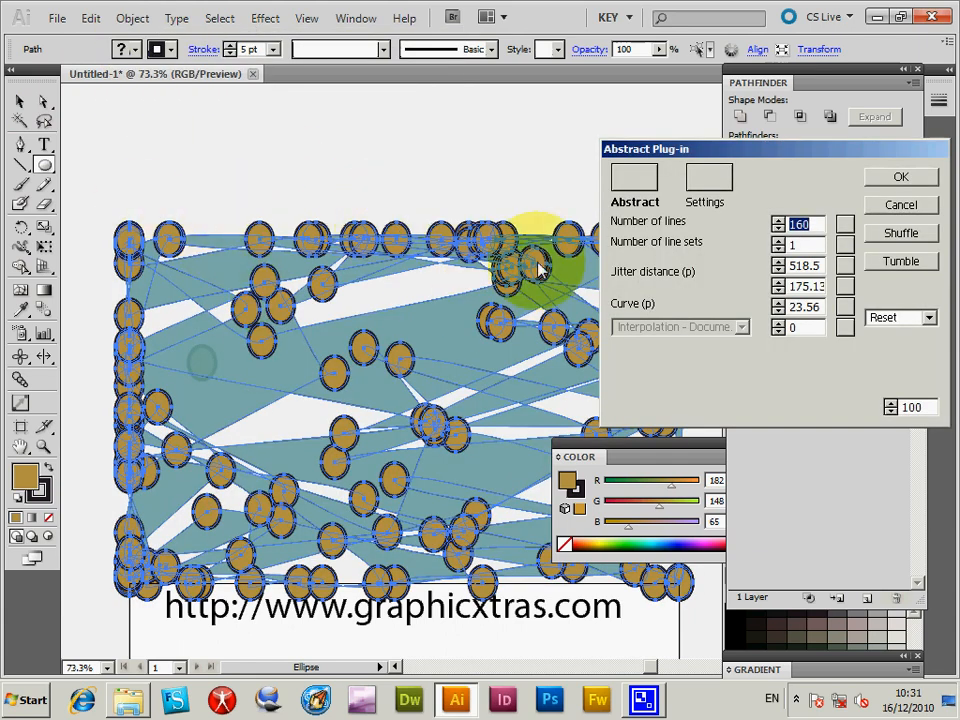
mouse_move(505, 300)
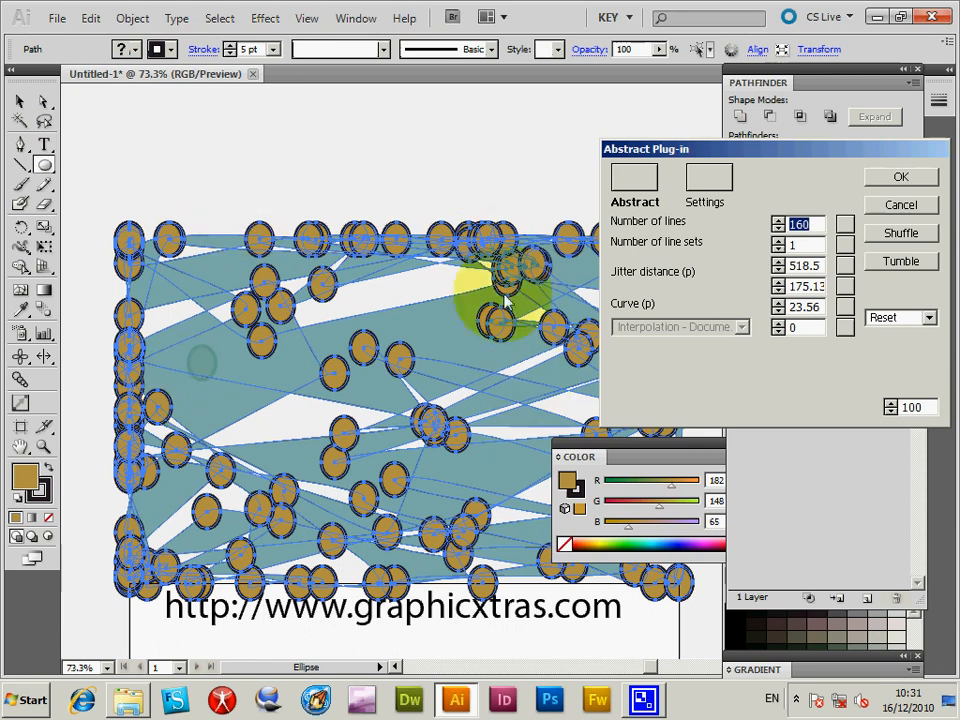
mouse_move(215, 395)
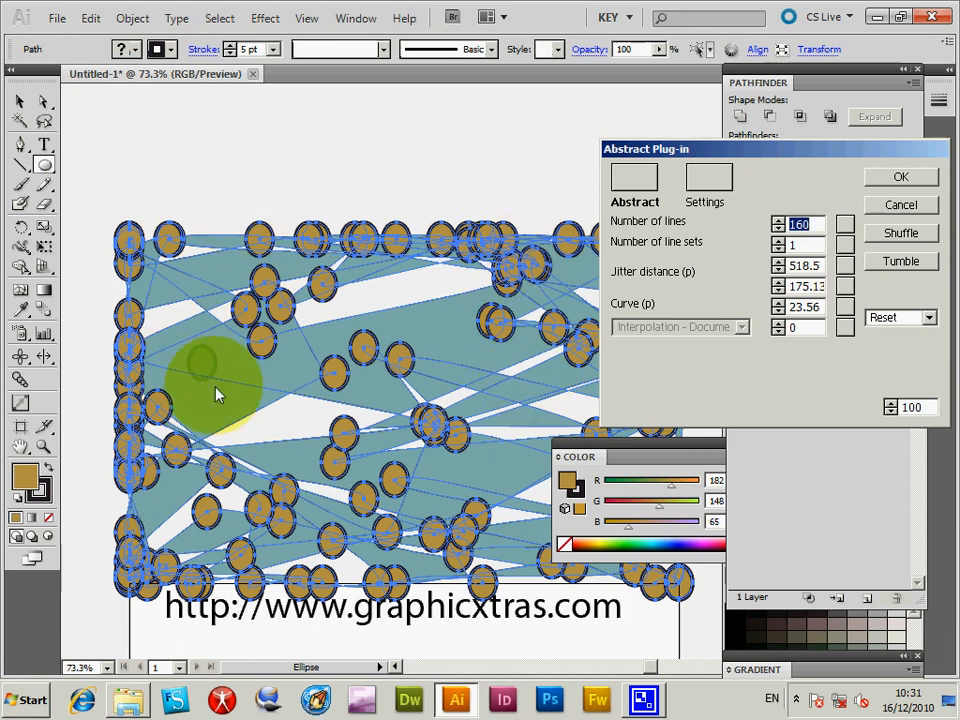
mouse_move(750, 210)
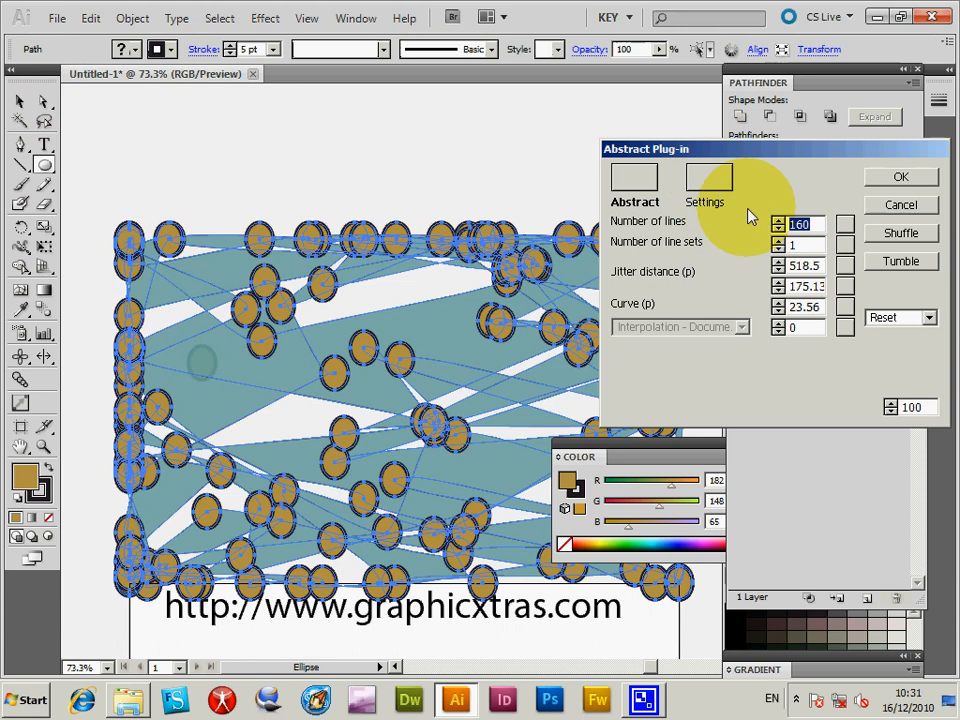
mouse_move(82, 430)
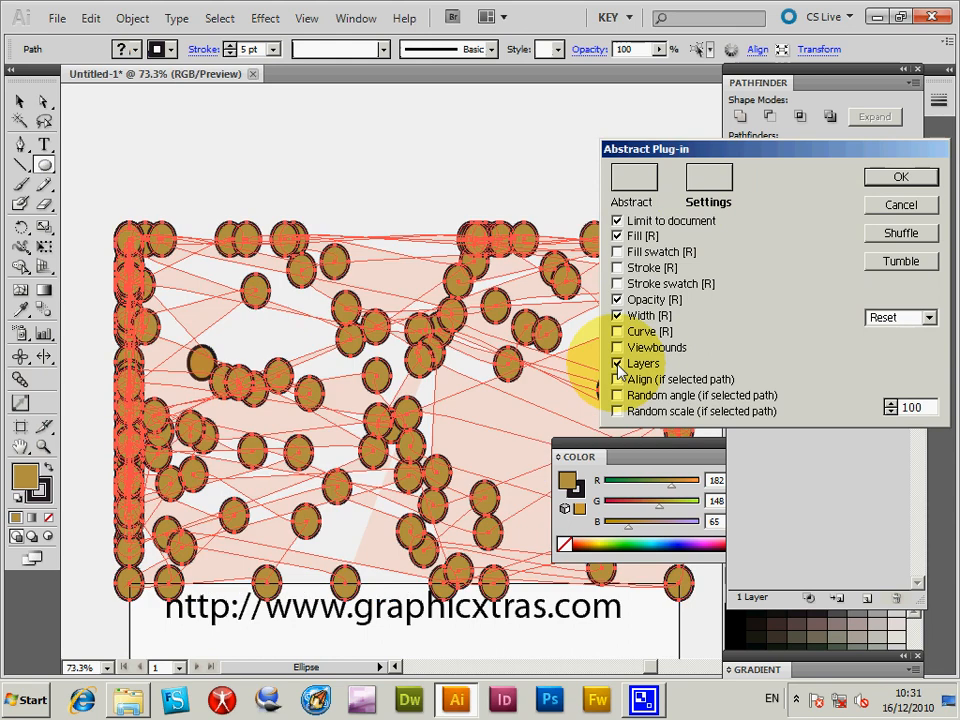
mouse_move(678, 187)
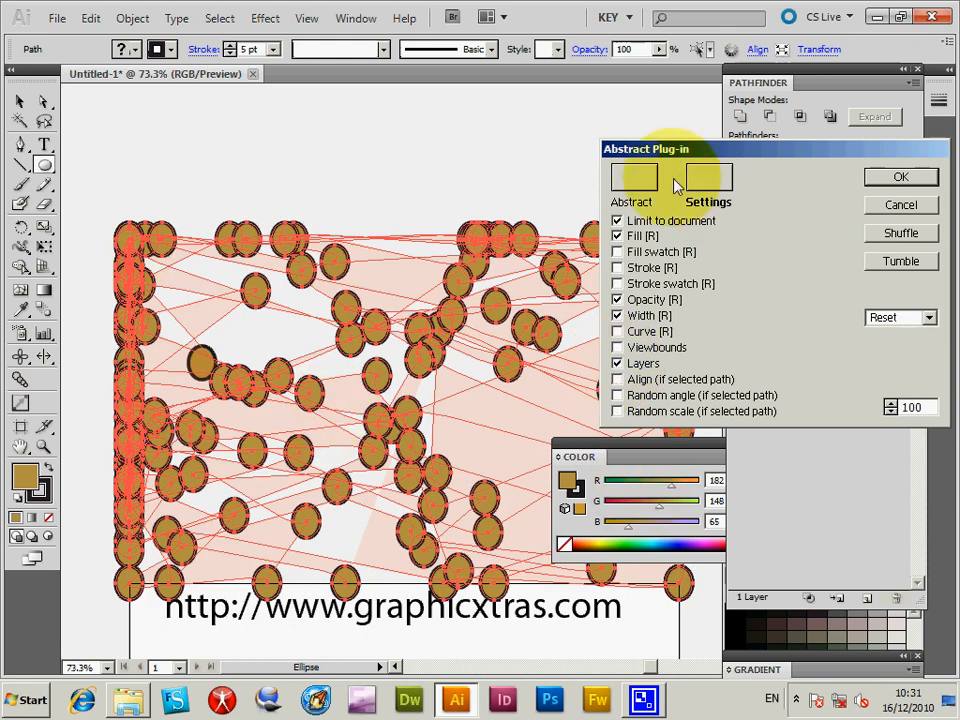
Turn off Layers on the Settings tab so tan polygons link the ellipse copies
left_click(707, 202)
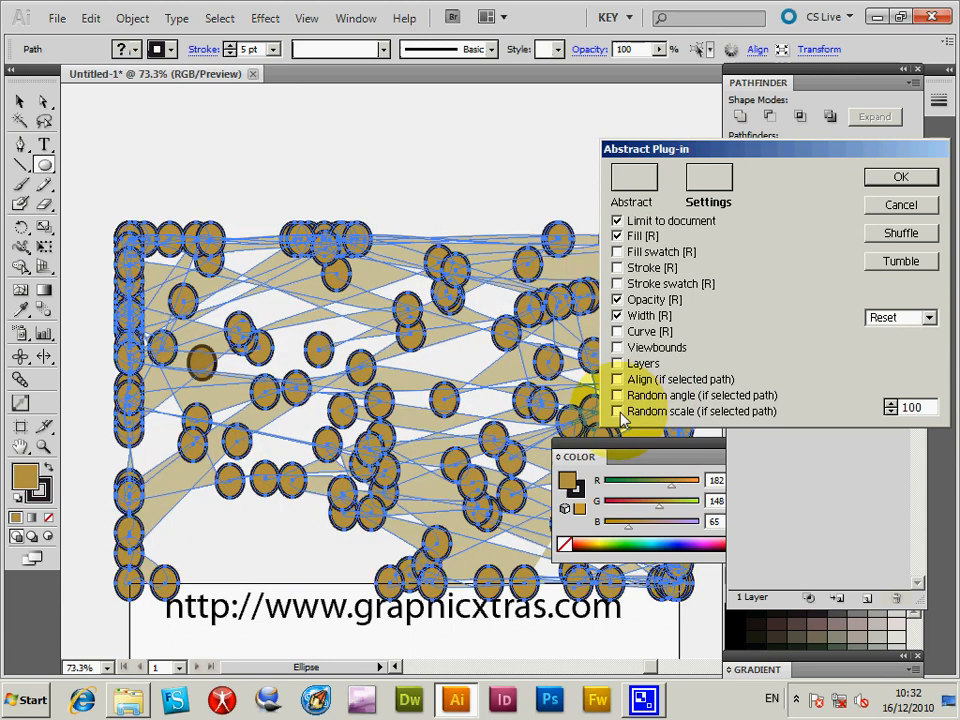
Apply the Curved1 preset, then the View Curved1 preset
left_click(897, 317)
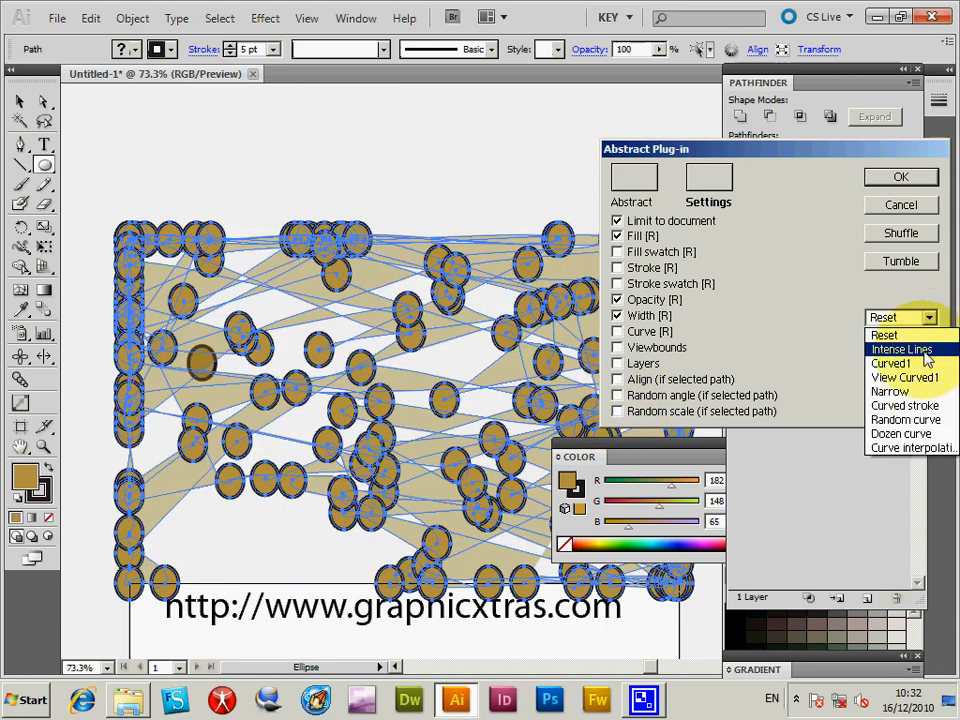
left_click(902, 349)
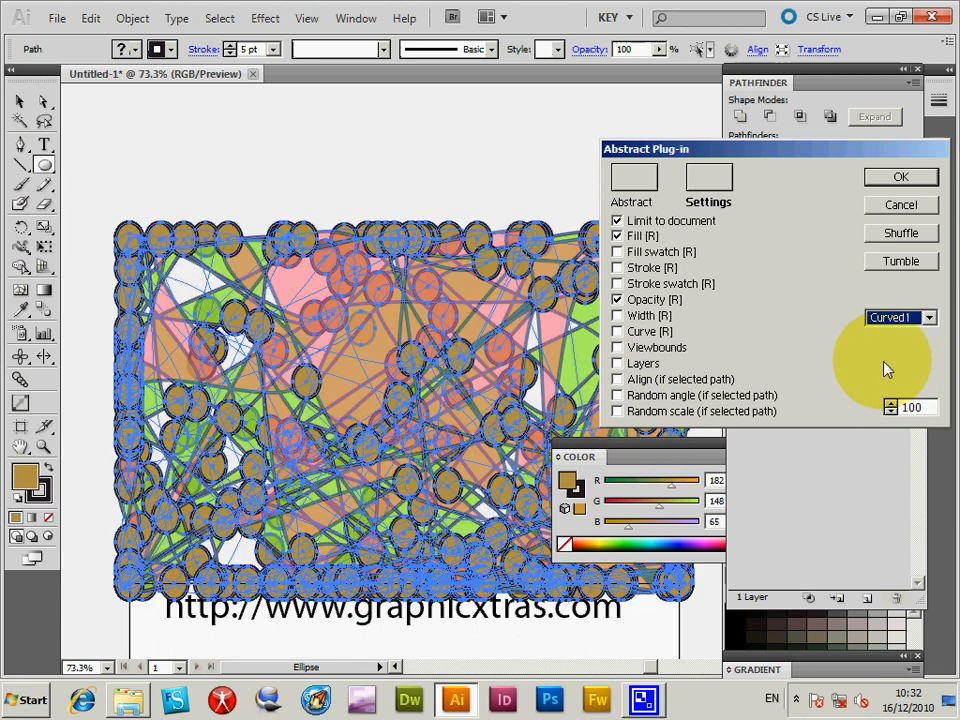
left_click(928, 317)
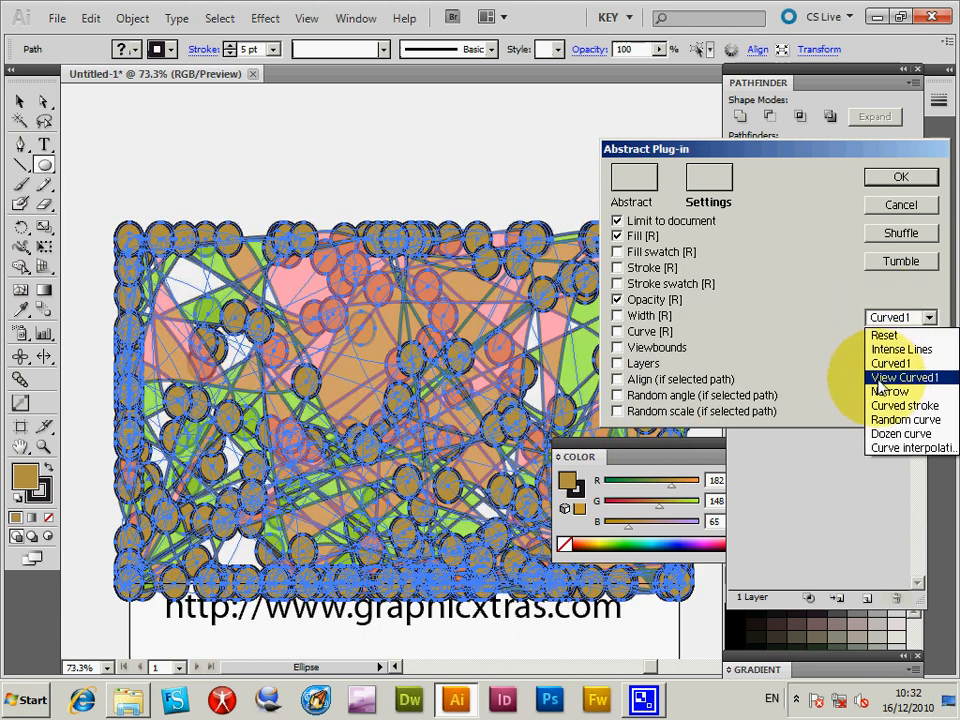
left_click(905, 377)
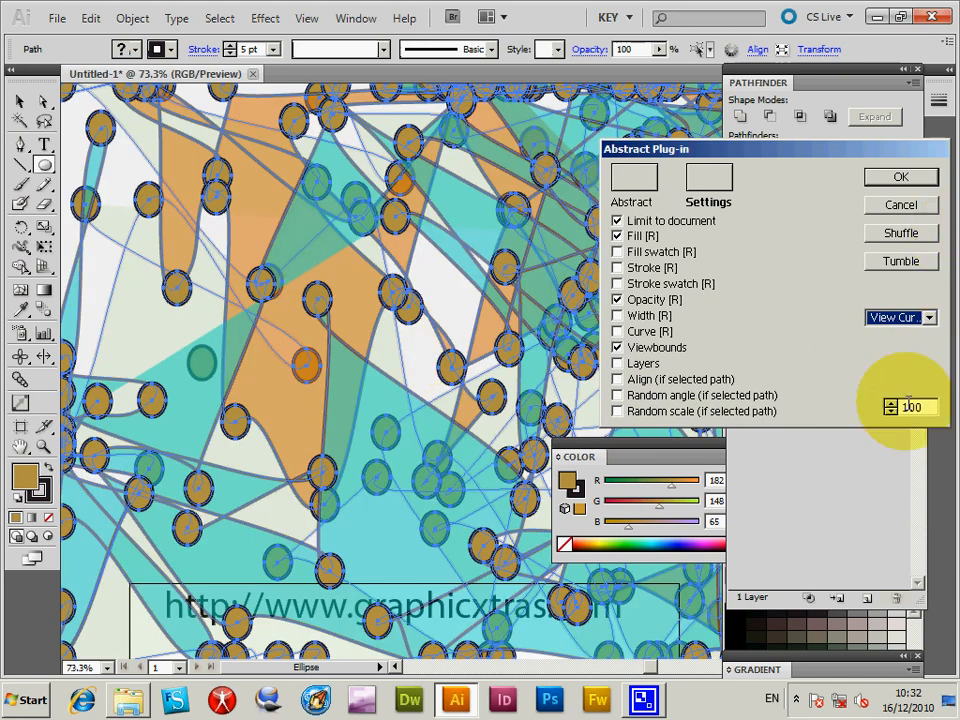
mouse_move(895, 295)
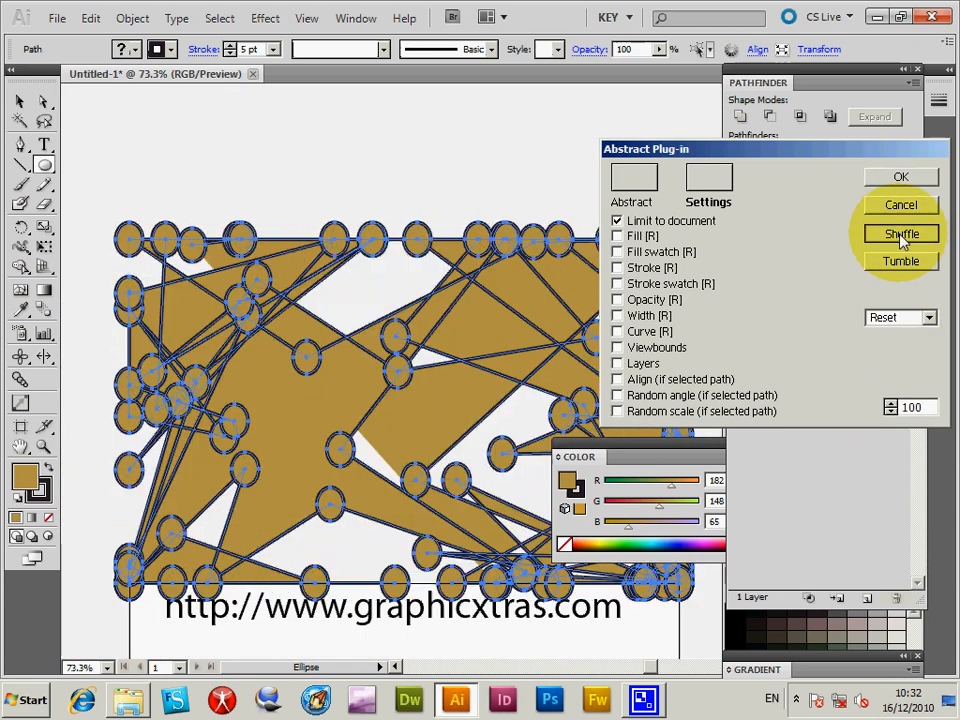
Shuffle and tumble the pattern, then set 75 lines in 3 line sets
left_click(900, 233)
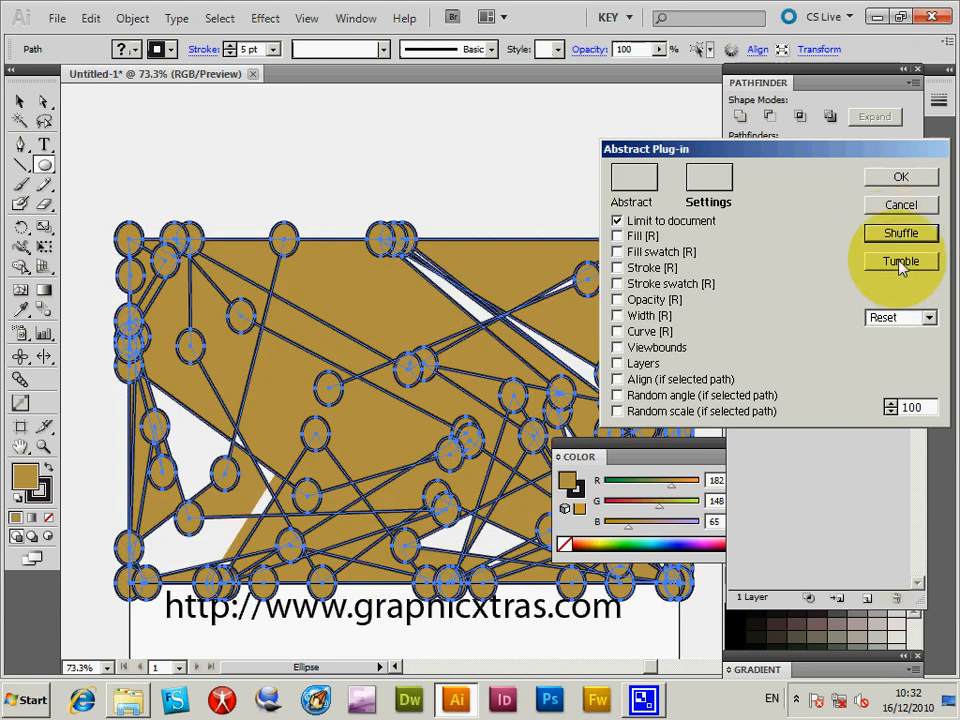
left_click(900, 261)
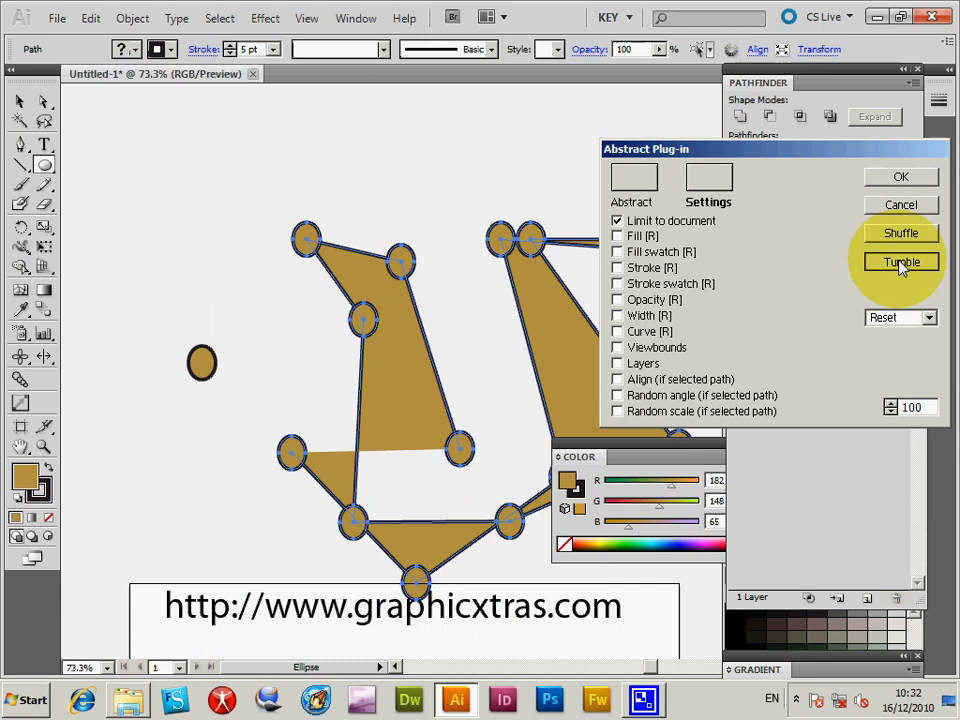
left_click(899, 261)
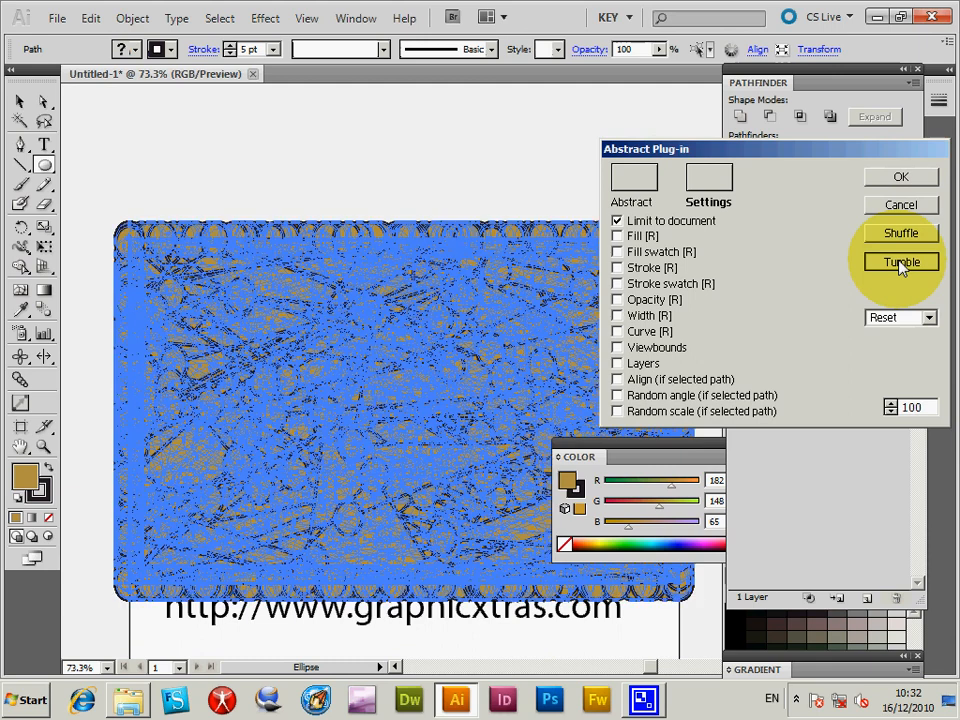
left_click(899, 261)
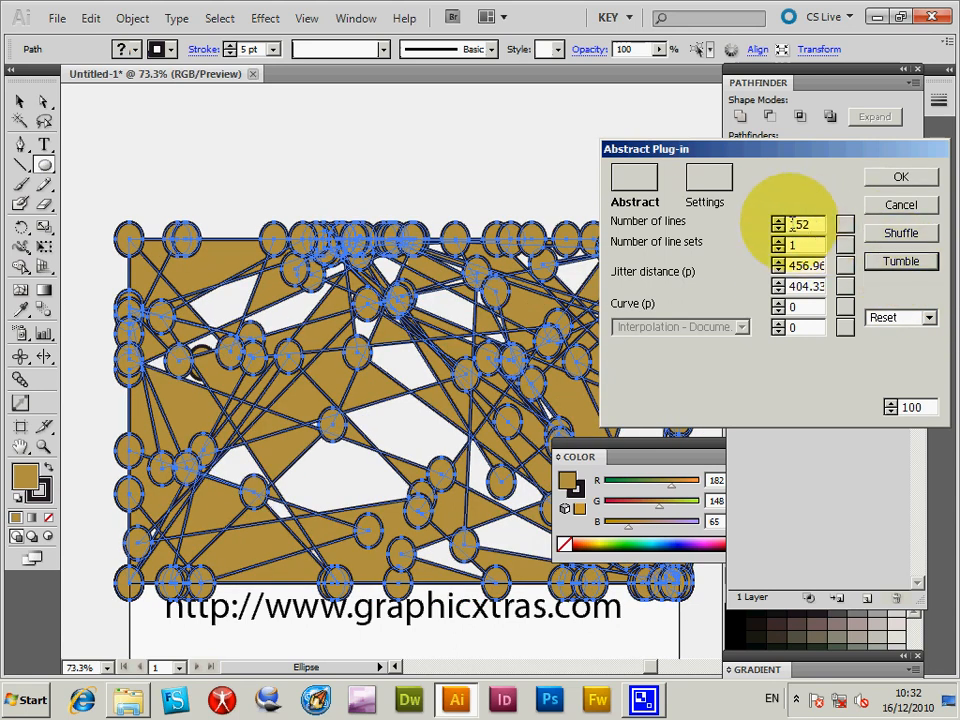
left_click(899, 232)
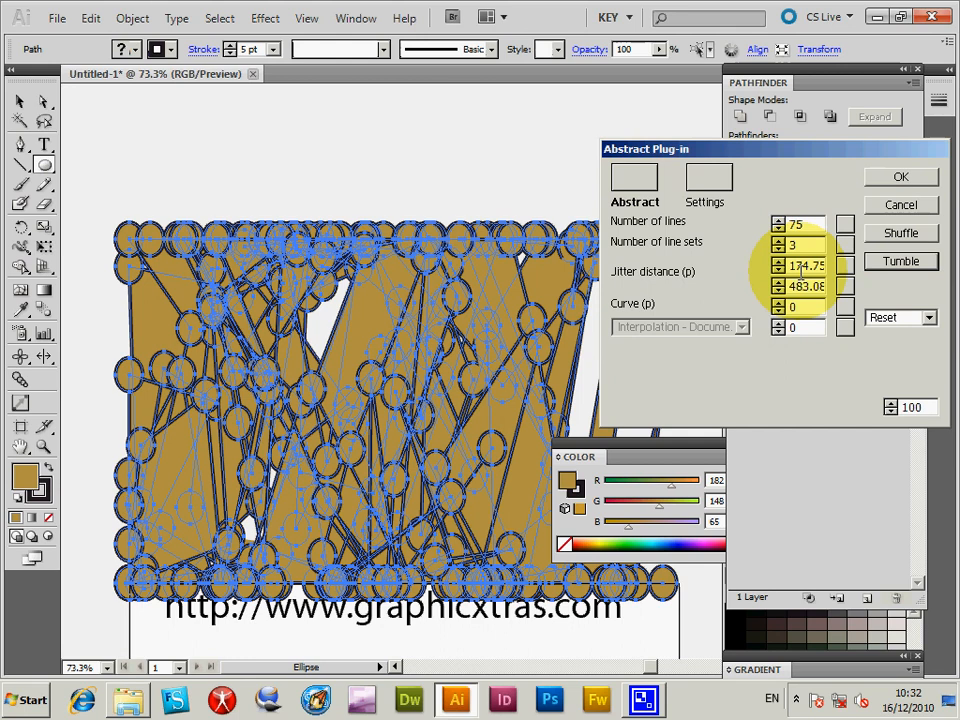
mouse_move(900, 190)
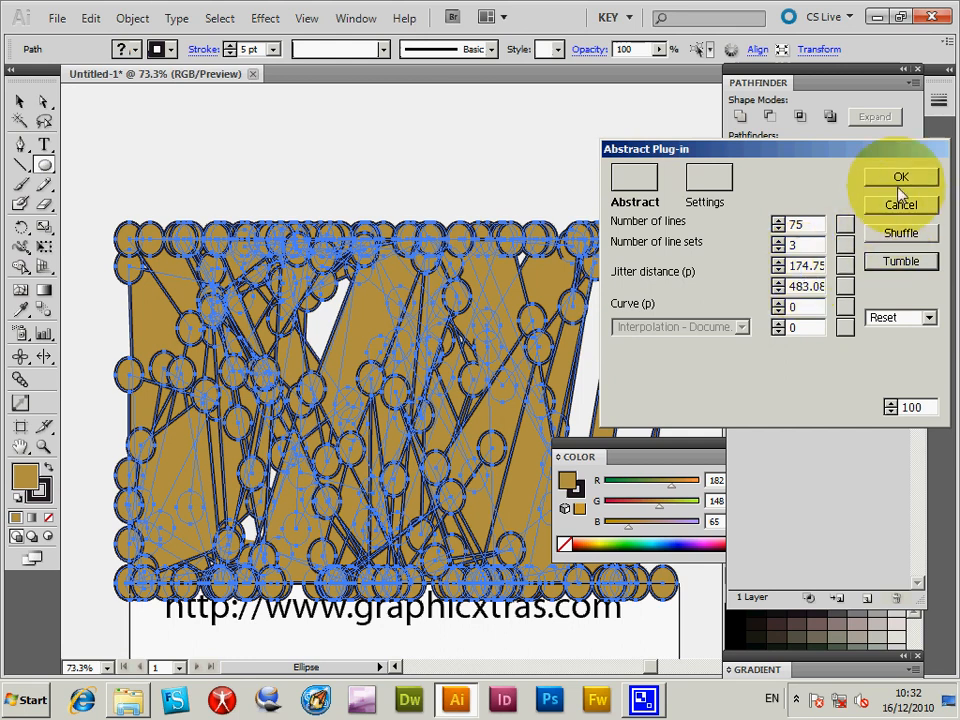
left_click(708, 185)
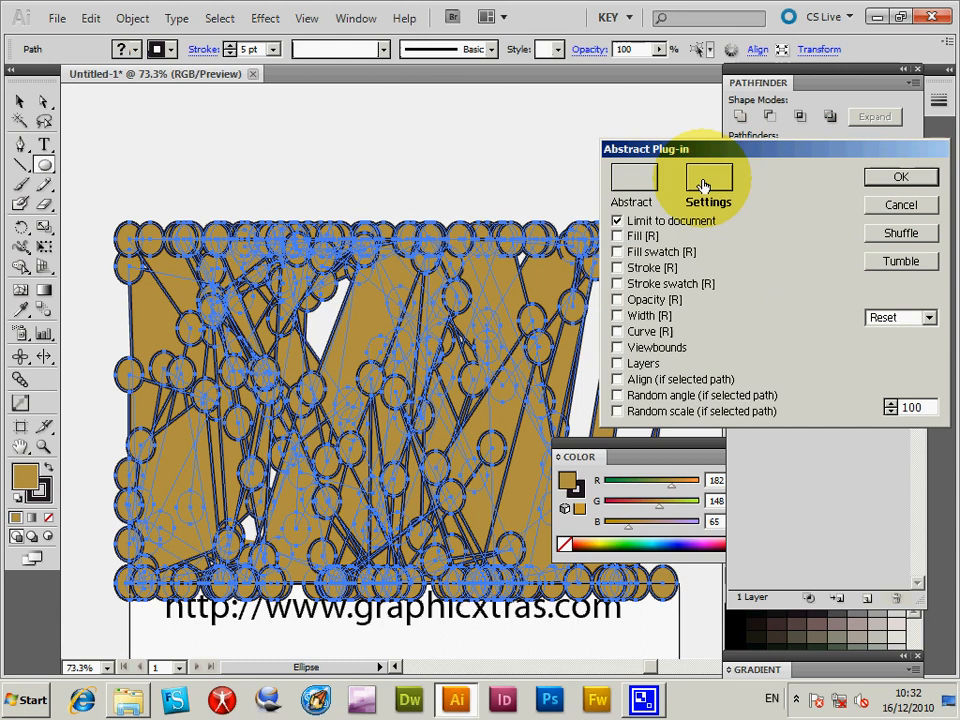
mouse_move(685, 273)
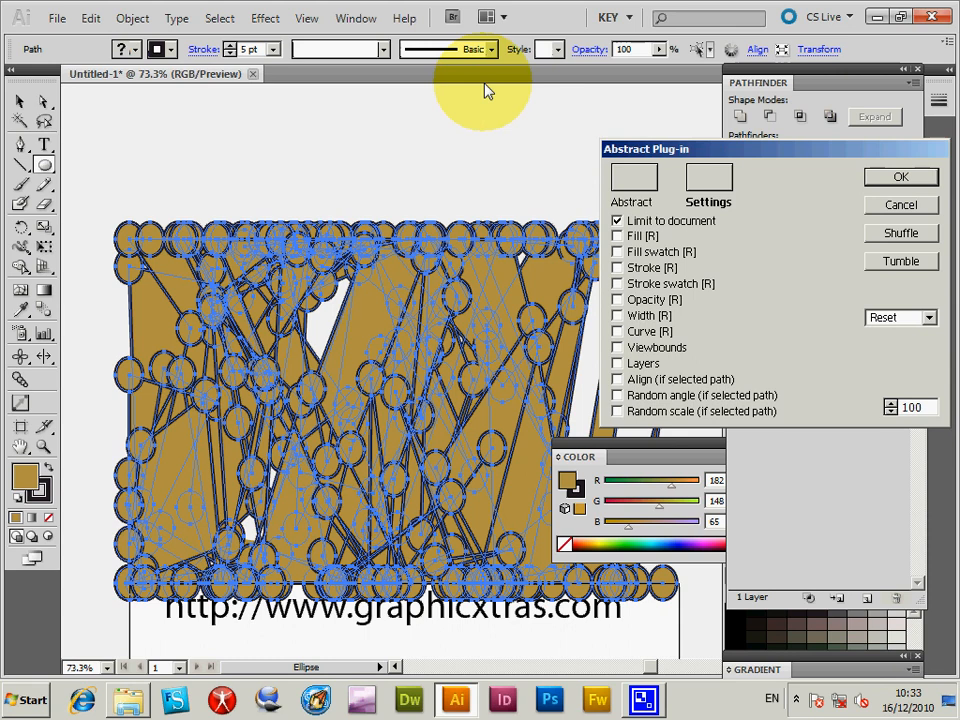
mouse_move(708, 180)
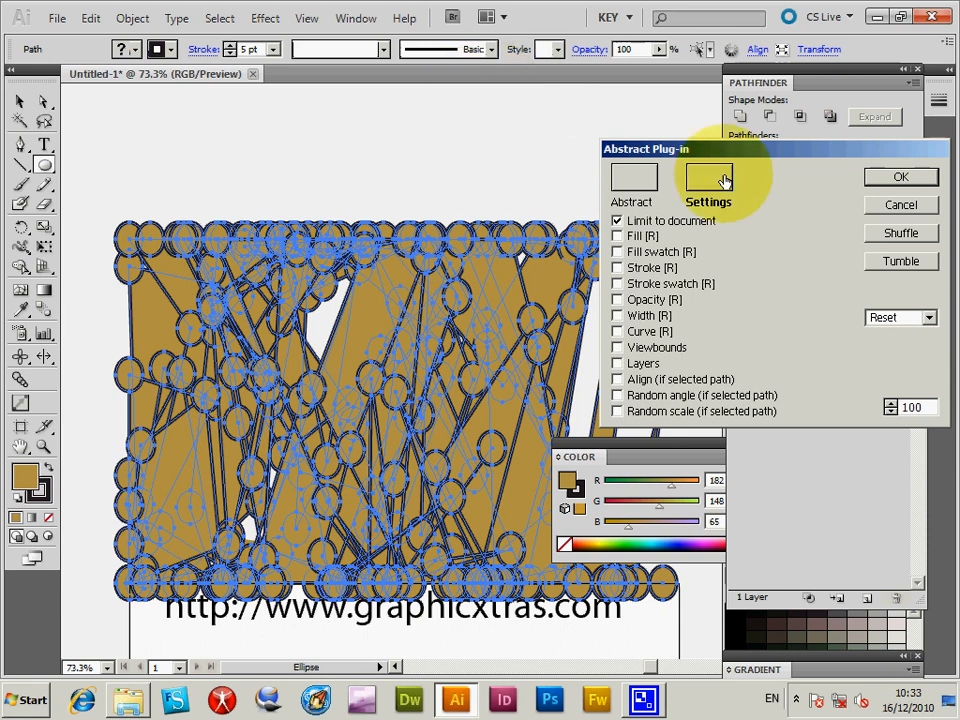
mouse_move(918, 206)
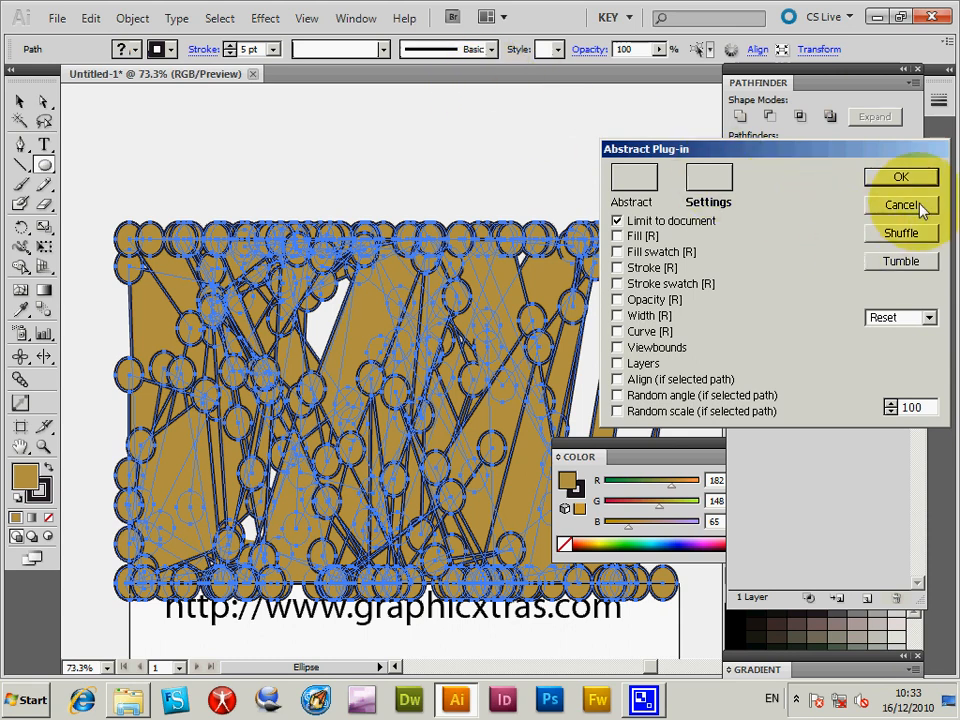
Apply the mustard abstract pattern and nudge it slightly up-left
left_click(901, 205)
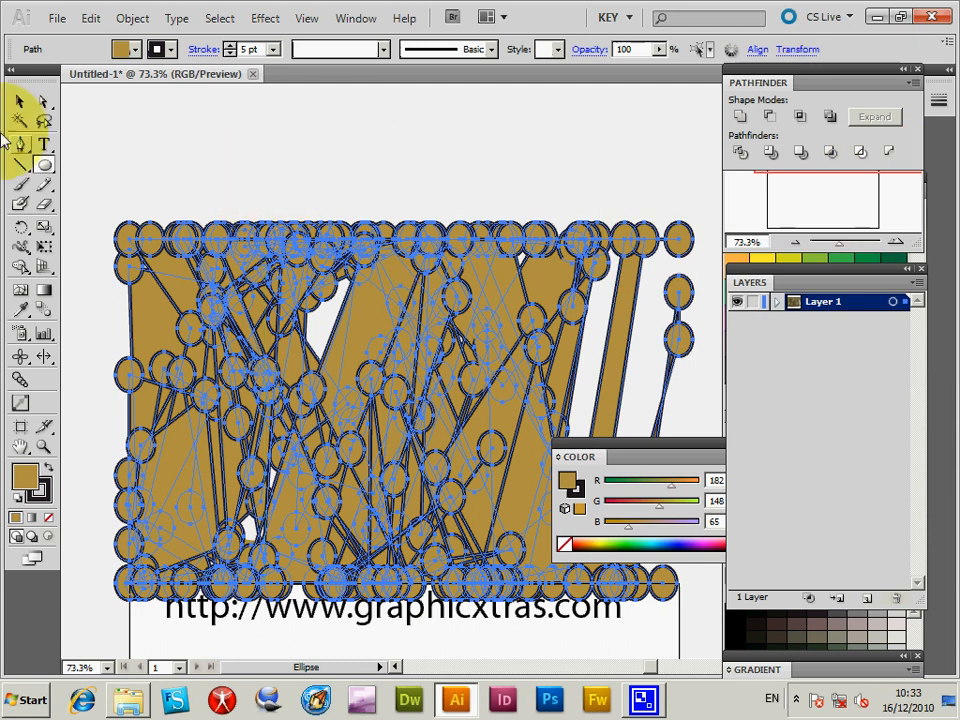
left_click(110, 190)
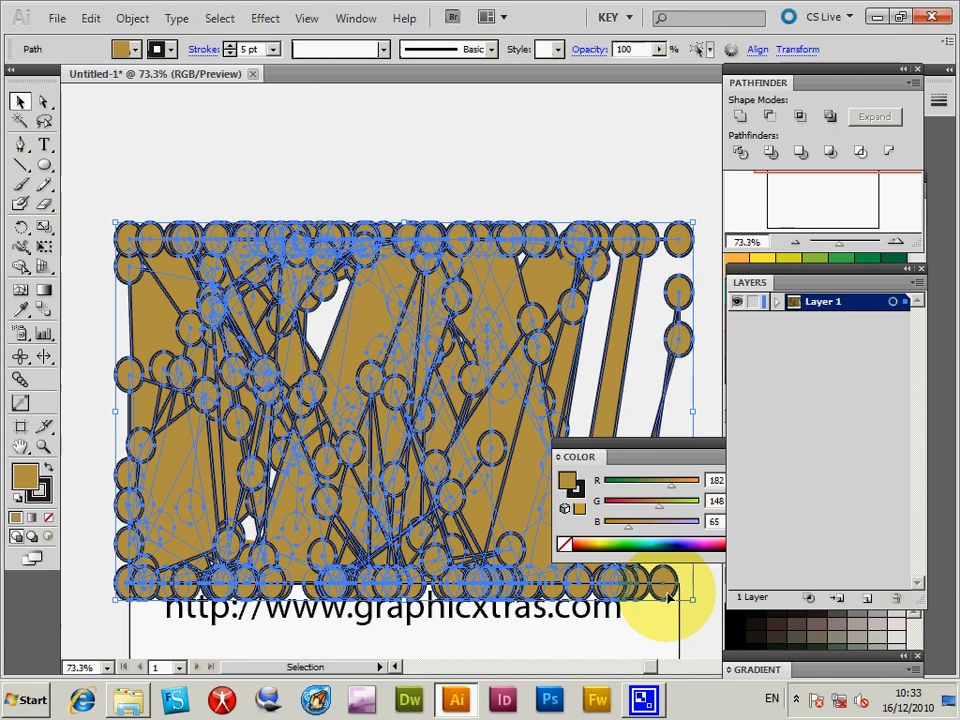
left_click_drag(670, 595, 654, 579)
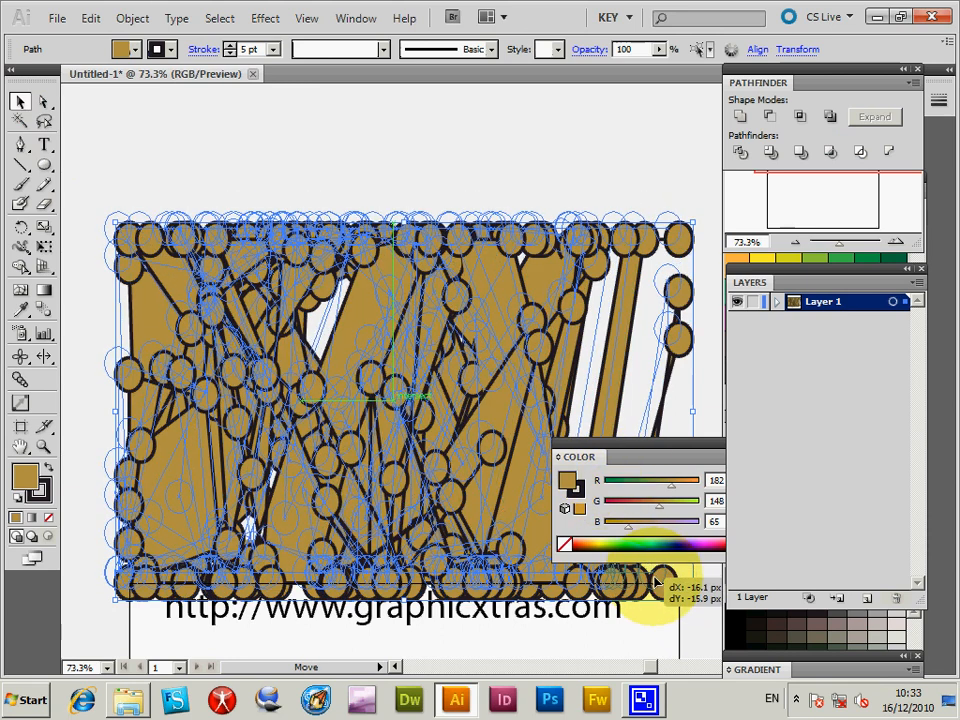